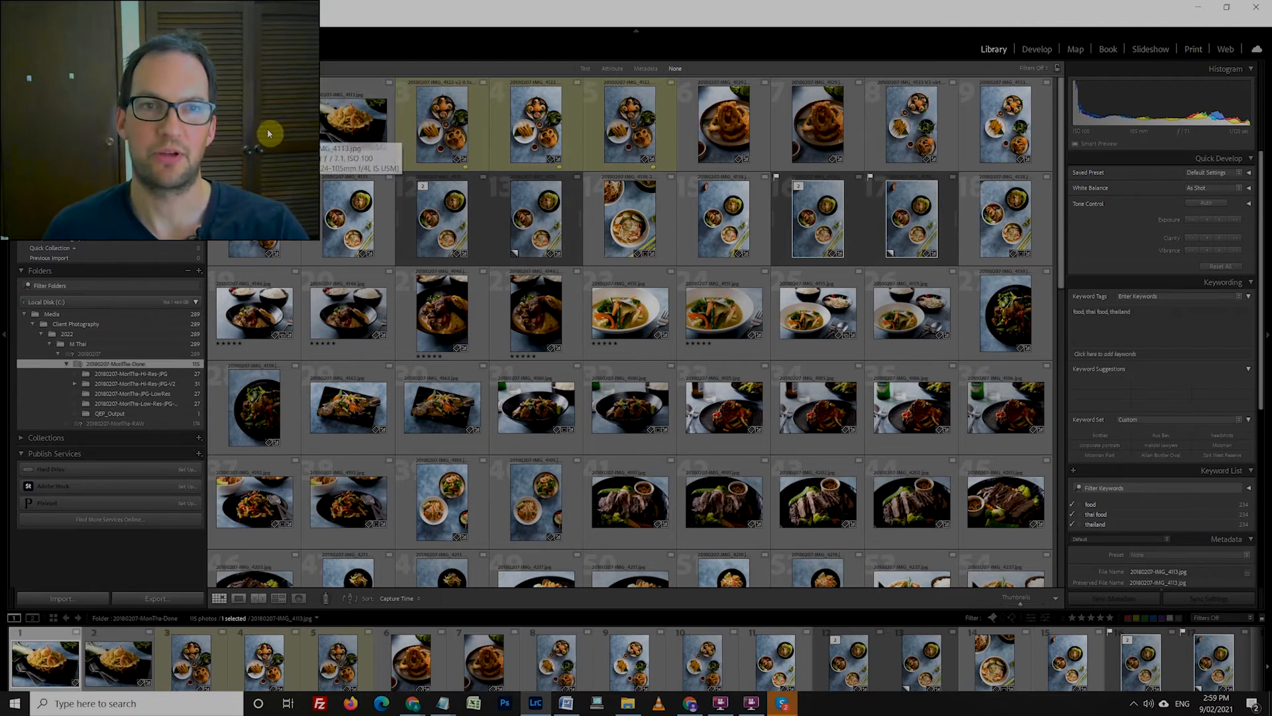
Select five food photos in the Library grid and switch to the Print module.
{"action": "left_click", "coordinate": [536, 123]}
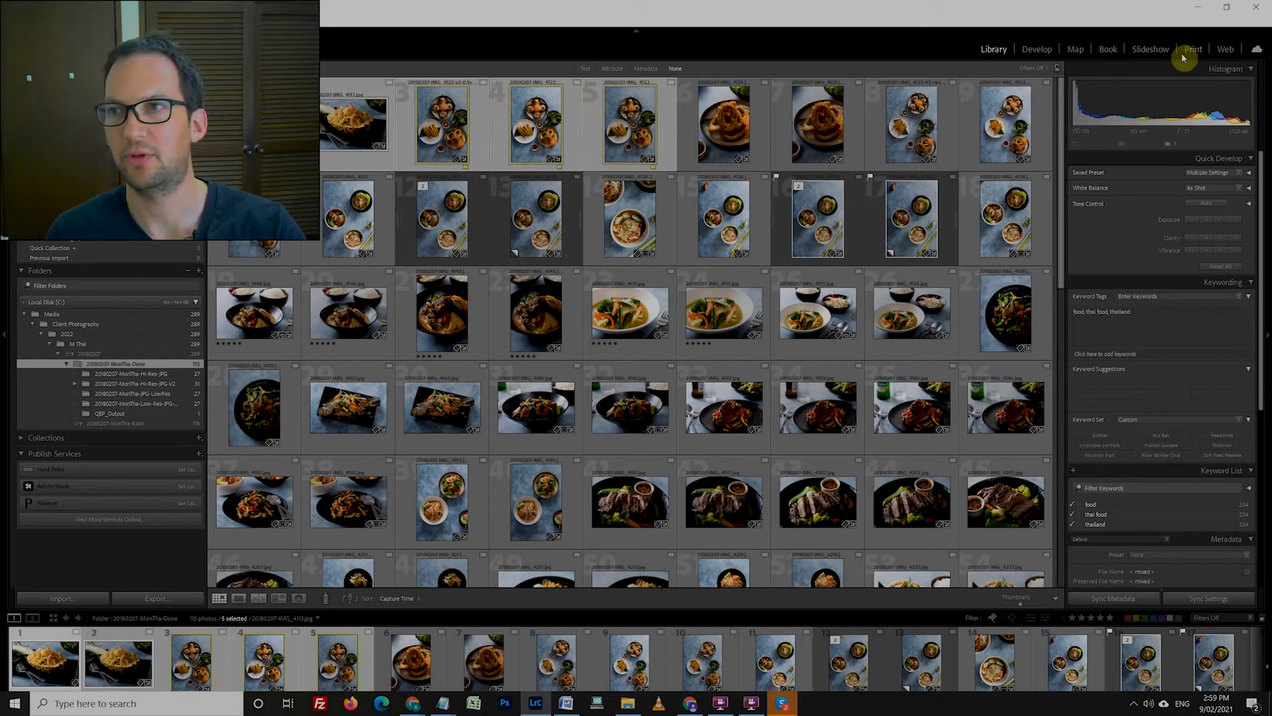
{"action": "left_click", "coordinate": [1193, 48]}
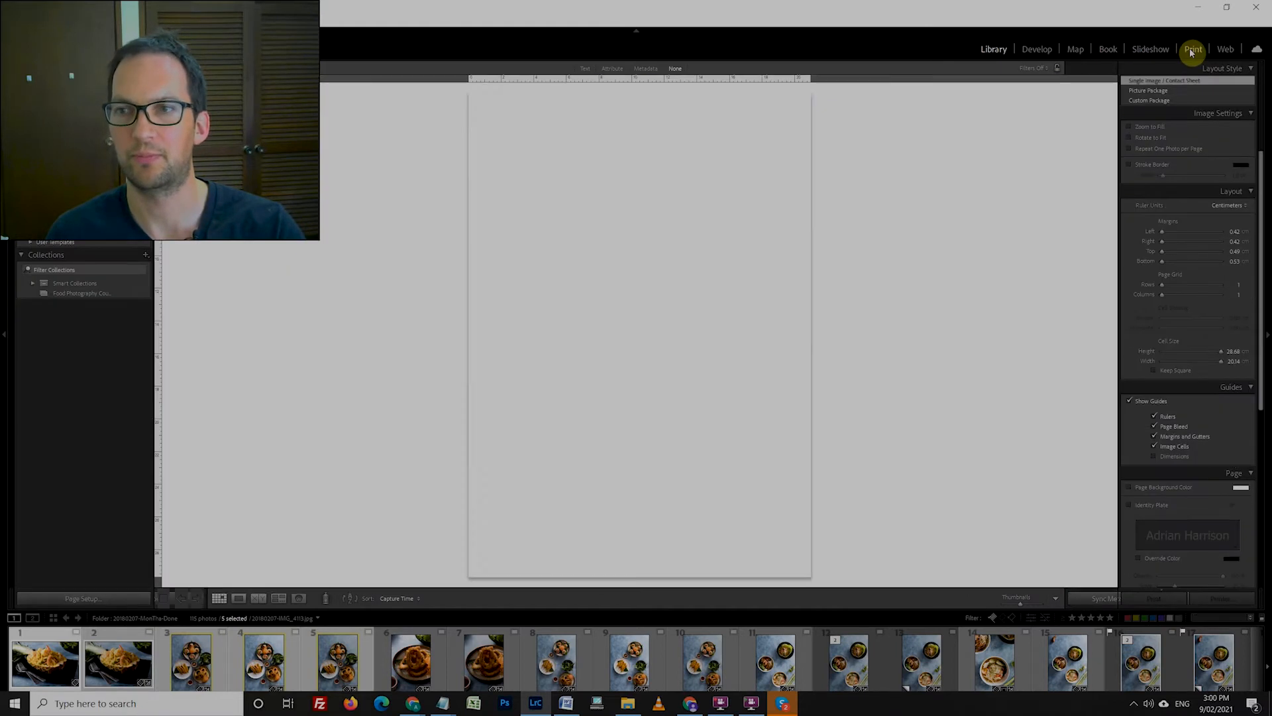
Lay out the five photos as a contact sheet labelled by Filename and check Print To options.
{"action": "left_click", "coordinate": [1129, 137]}
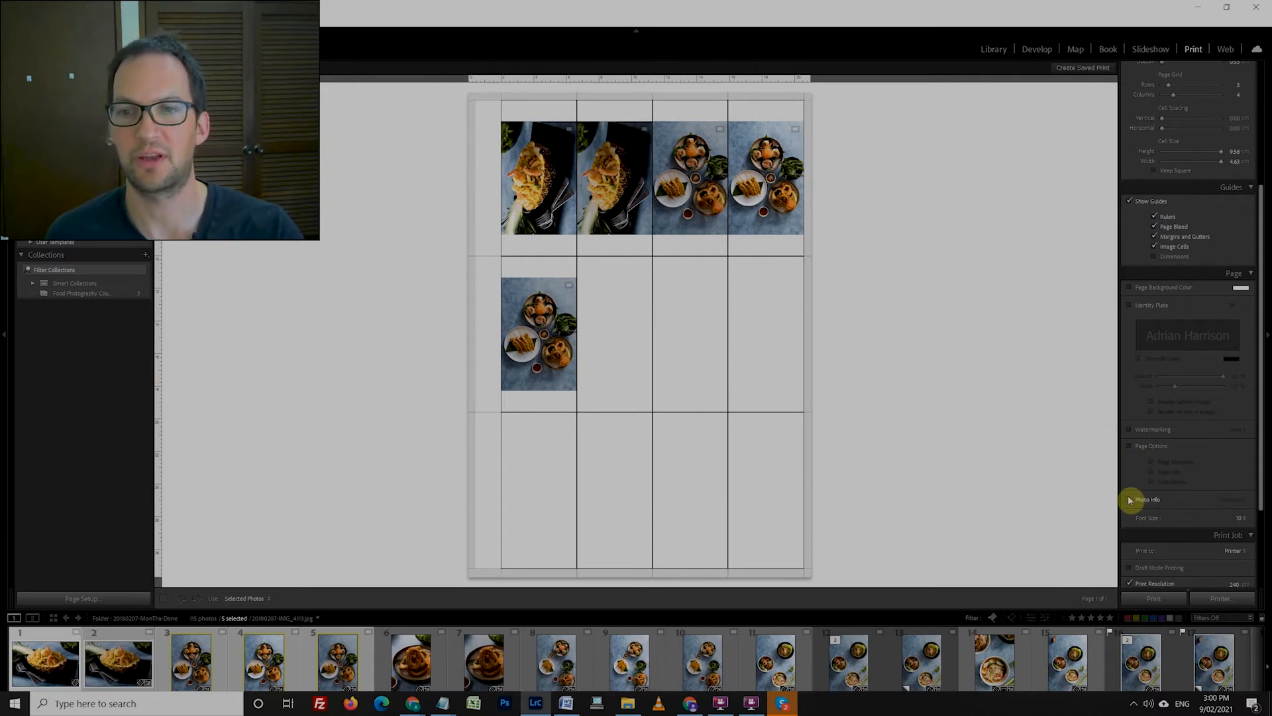
{"action": "left_click", "coordinate": [1129, 499]}
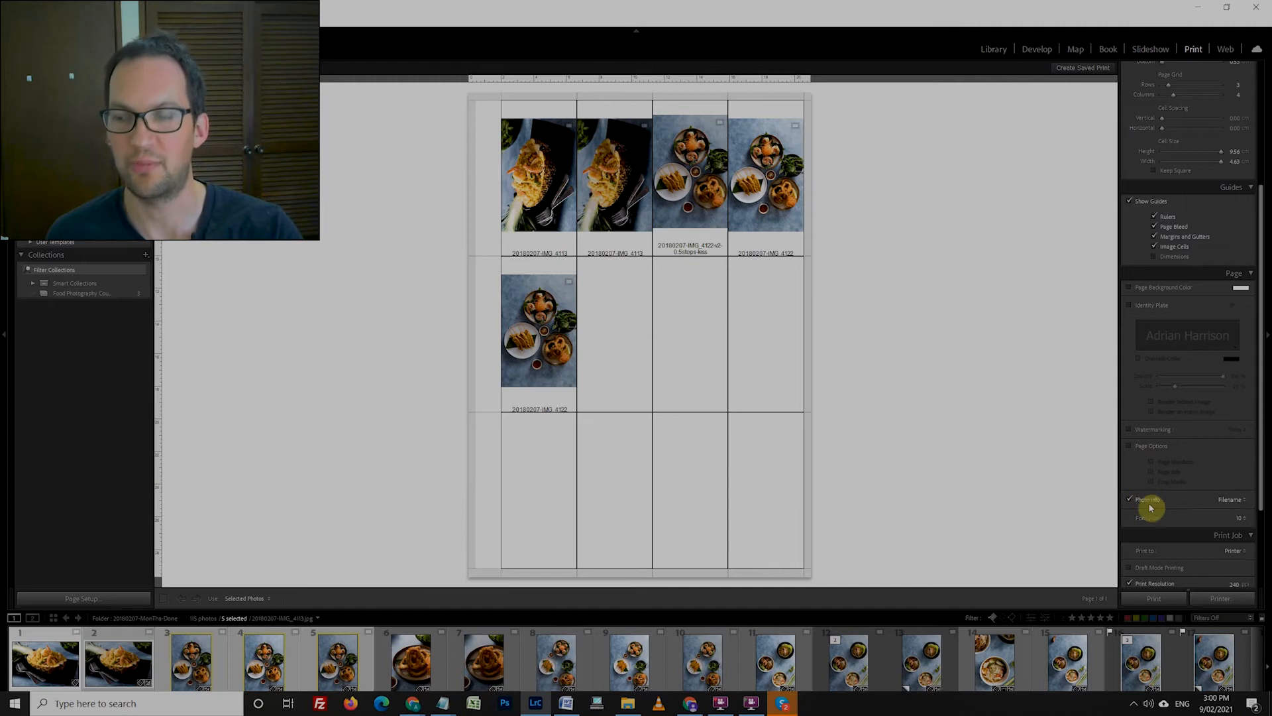
{"action": "mouse_move", "coordinate": [987, 415]}
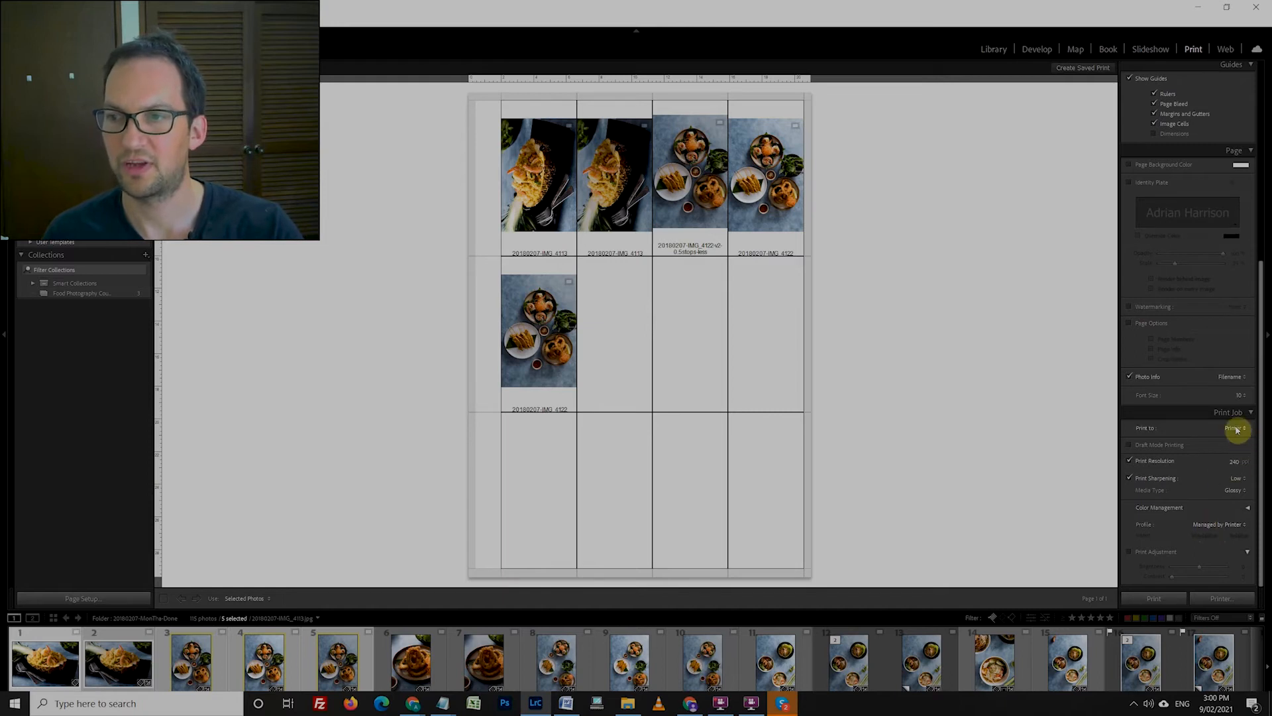
{"action": "left_click", "coordinate": [1233, 428]}
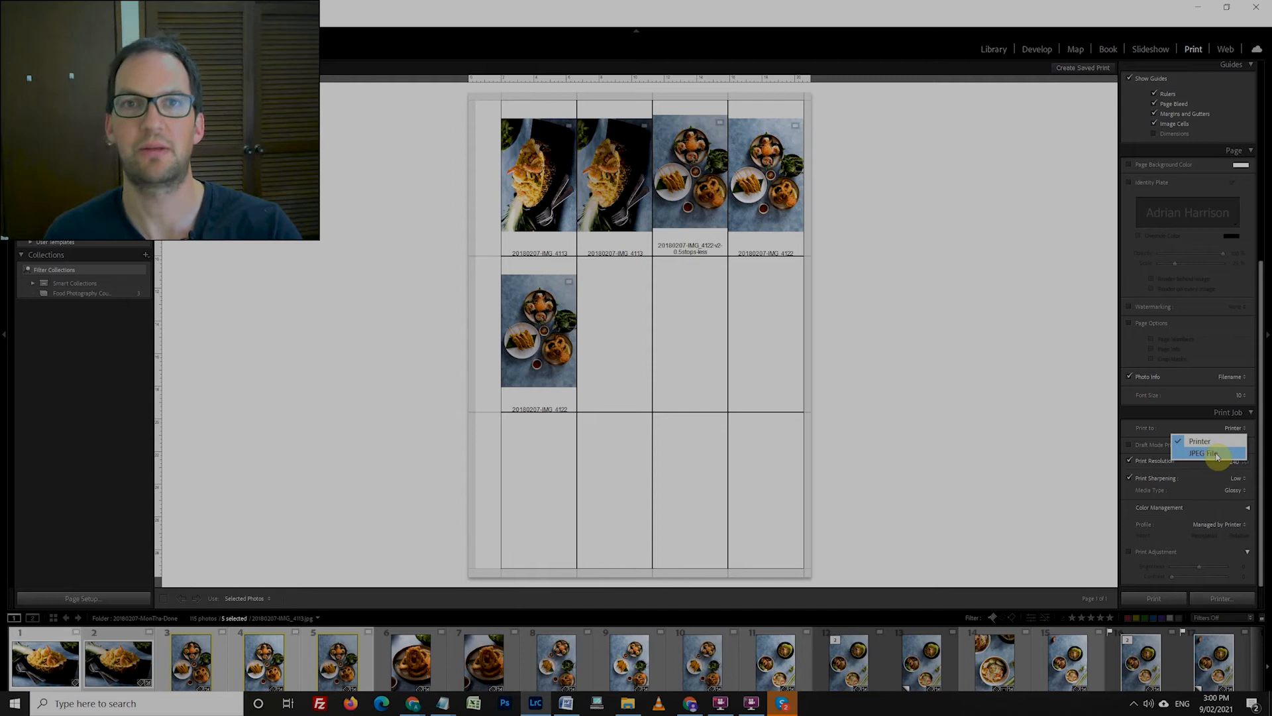
{"action": "left_click", "coordinate": [1201, 441]}
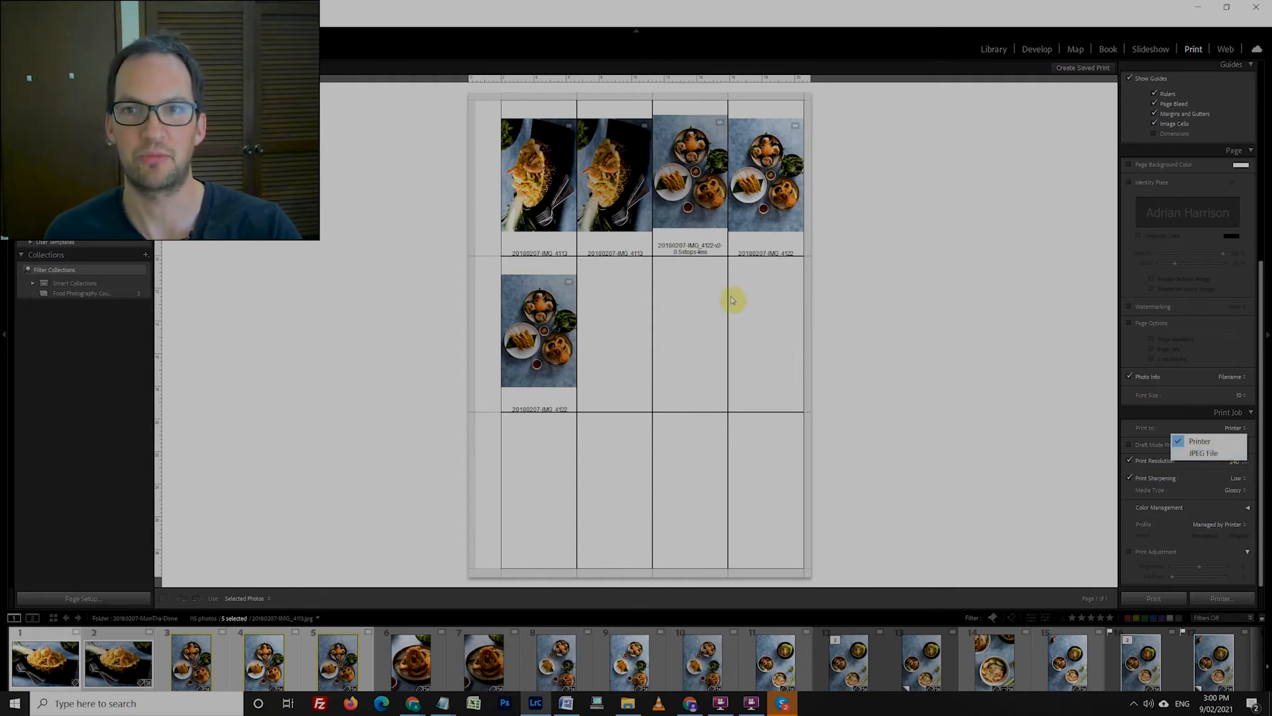
{"action": "left_click", "coordinate": [1225, 48]}
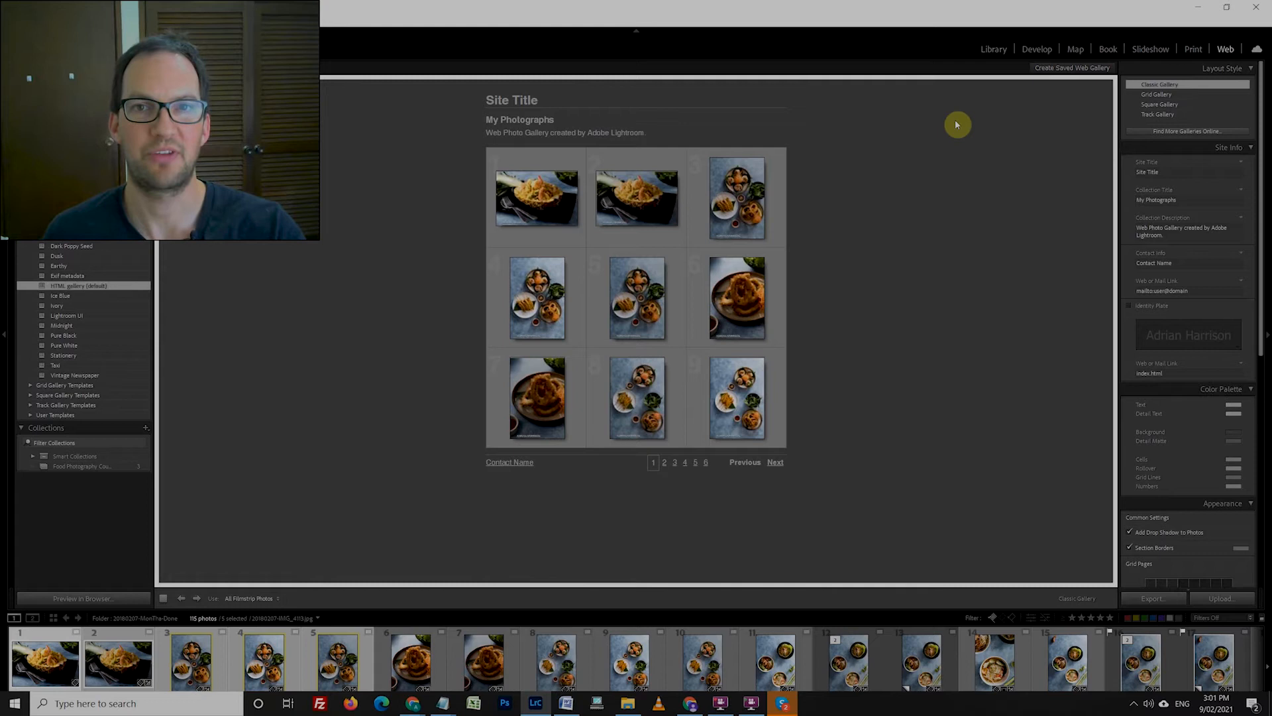
{"action": "mouse_move", "coordinate": [629, 641]}
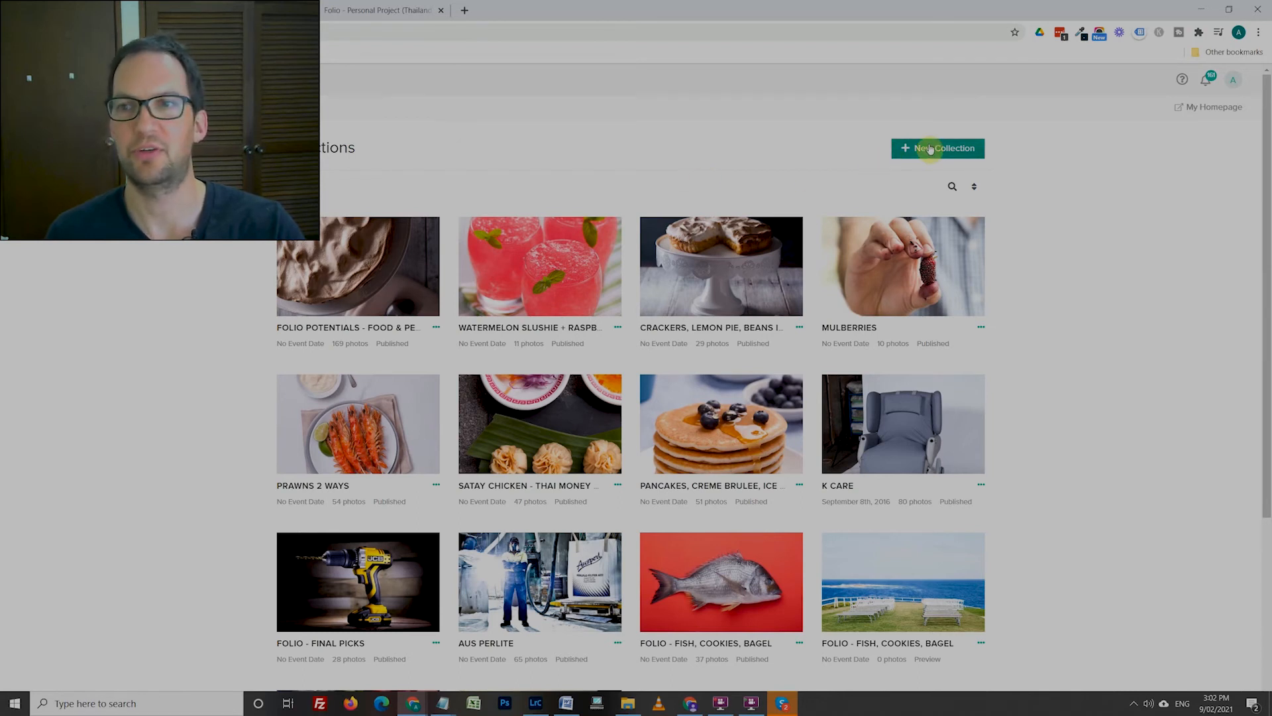
Create collection 'New Shoot 1' dated 2021-02-09 with the Pixieset default settings.
{"action": "left_click", "coordinate": [938, 147]}
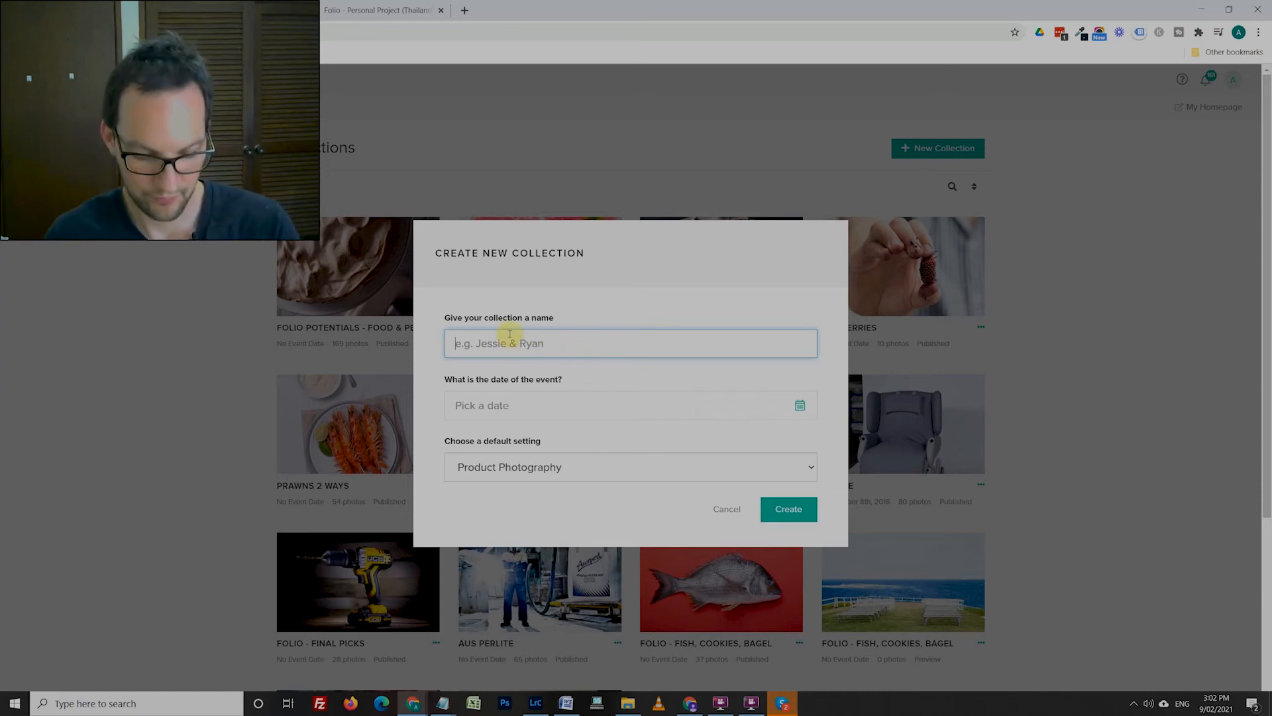
{"action": "type", "text": "New Shoot 1"}
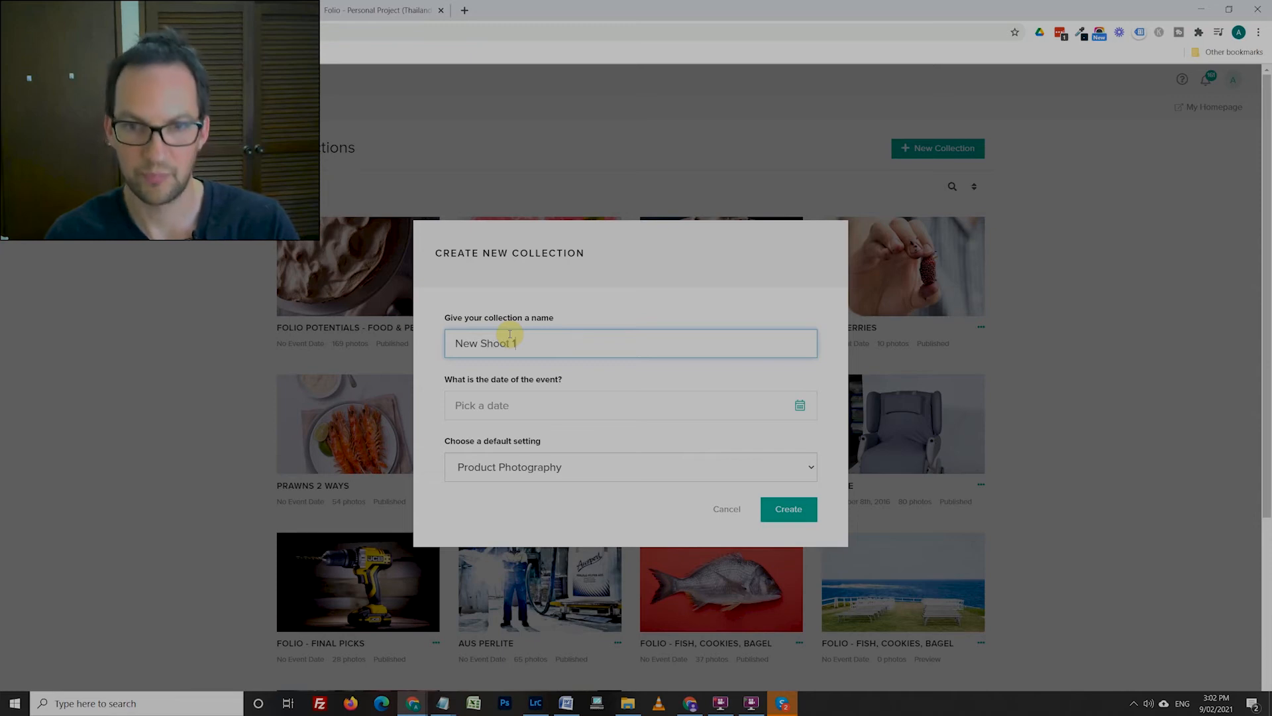
{"action": "left_click", "coordinate": [630, 405]}
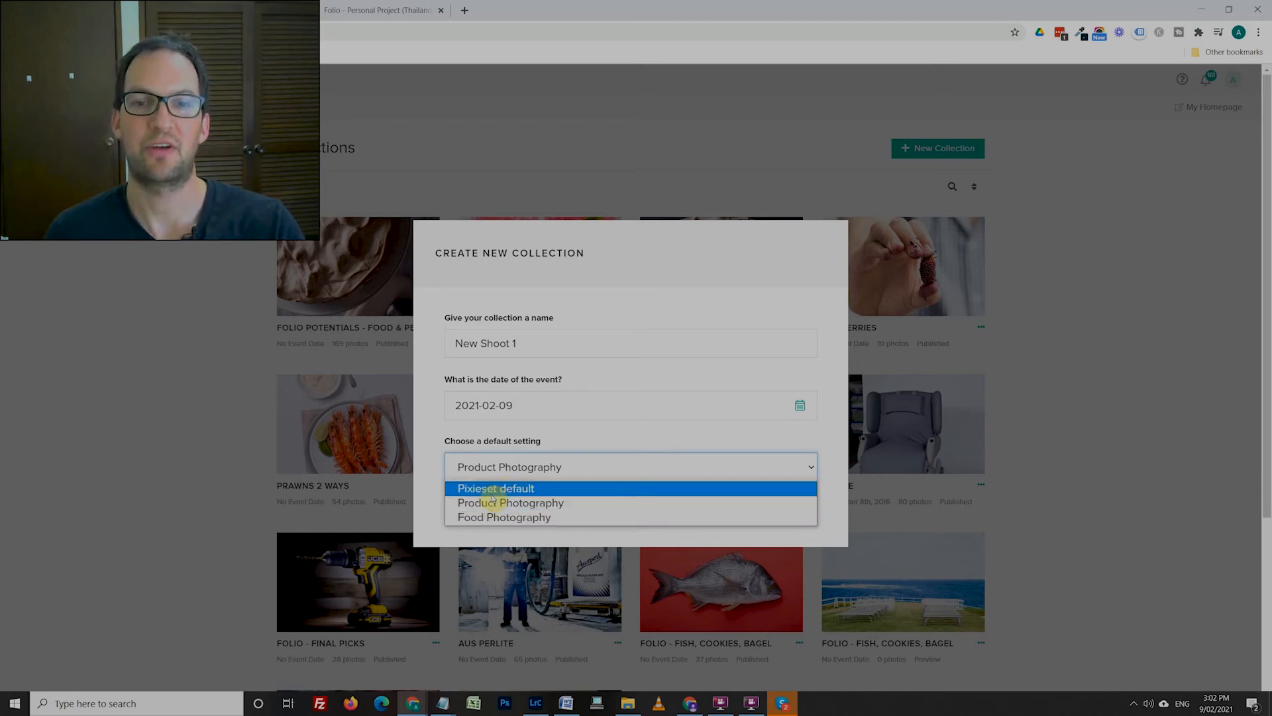
{"action": "mouse_move", "coordinate": [503, 517]}
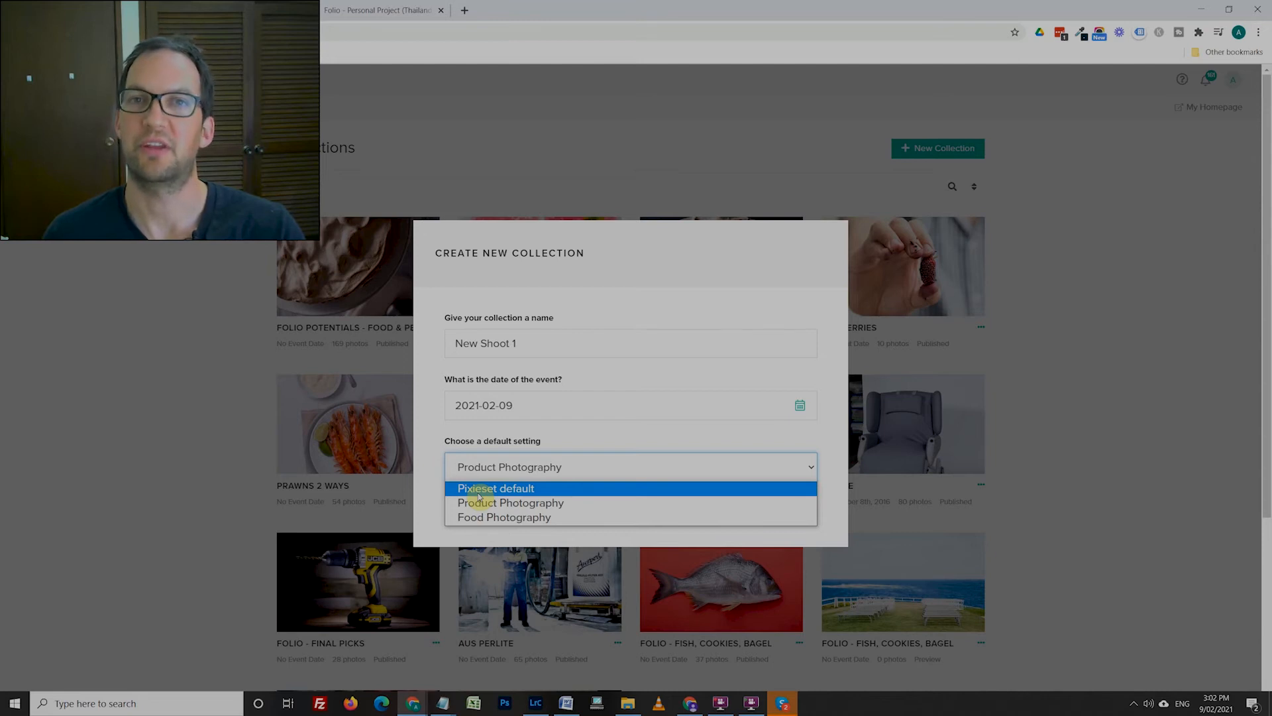
{"action": "left_click", "coordinate": [496, 488]}
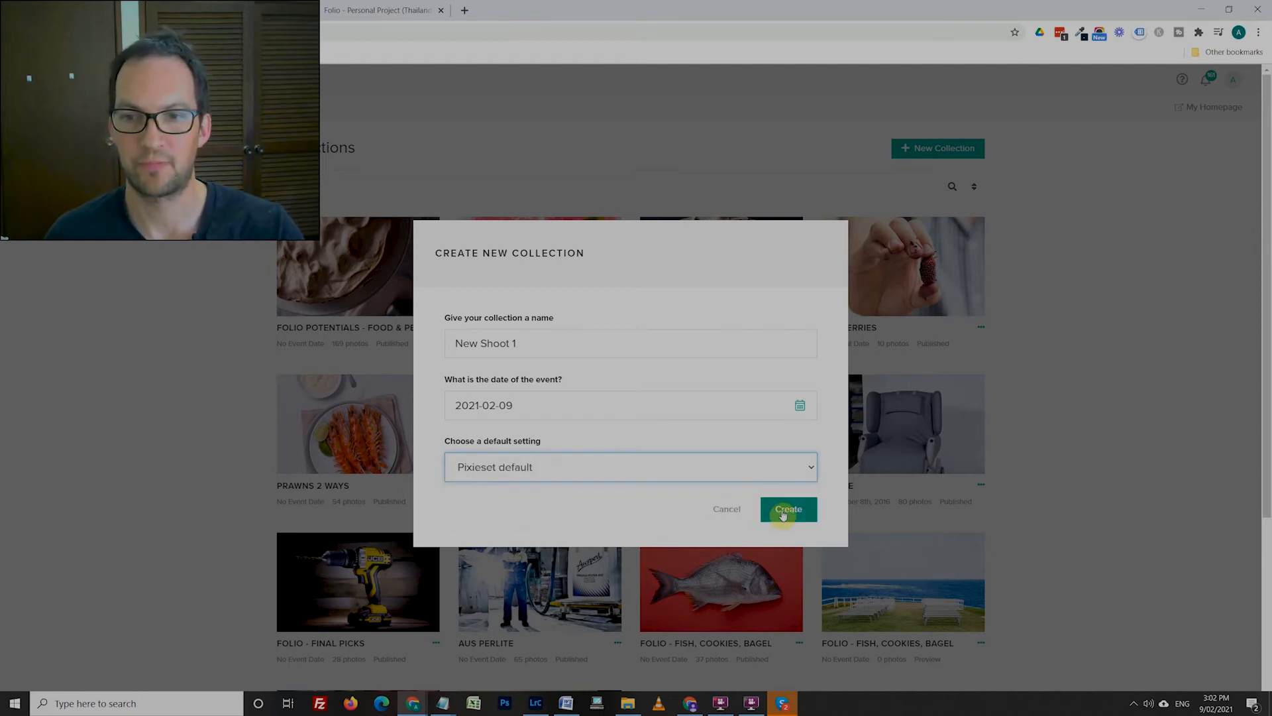
{"action": "left_click", "coordinate": [786, 509]}
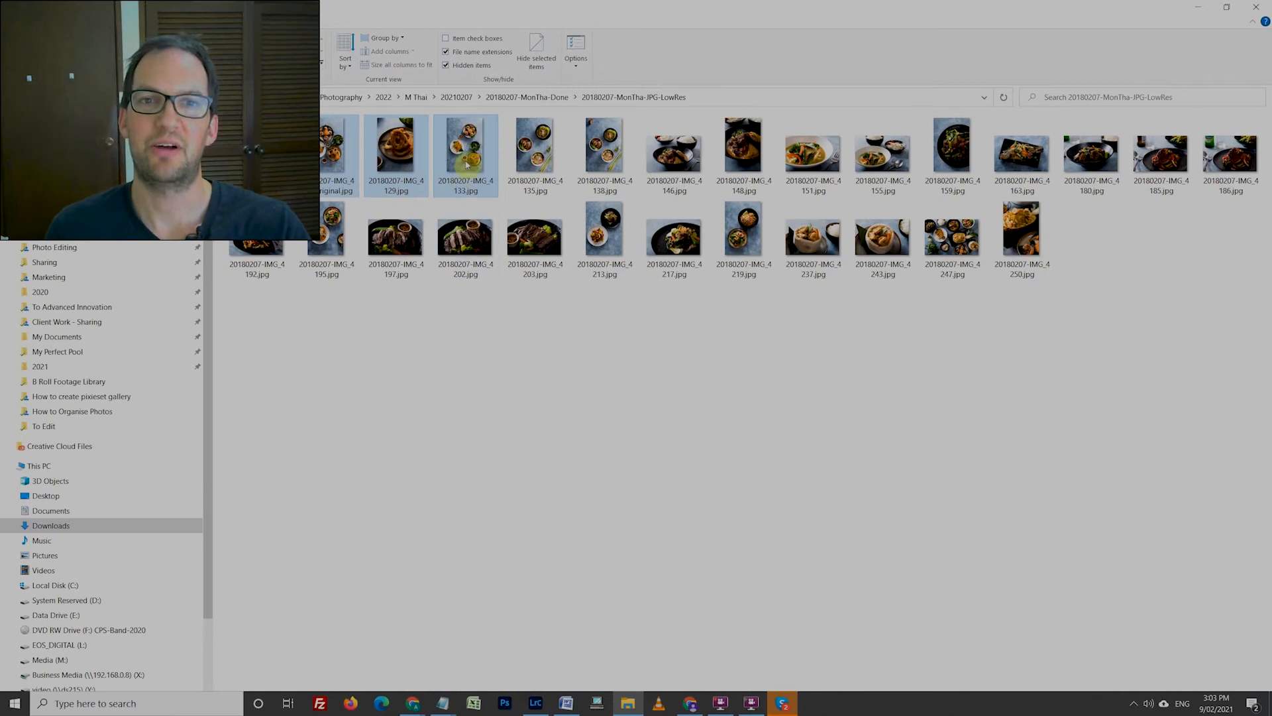
{"action": "mouse_move", "coordinate": [465, 154]}
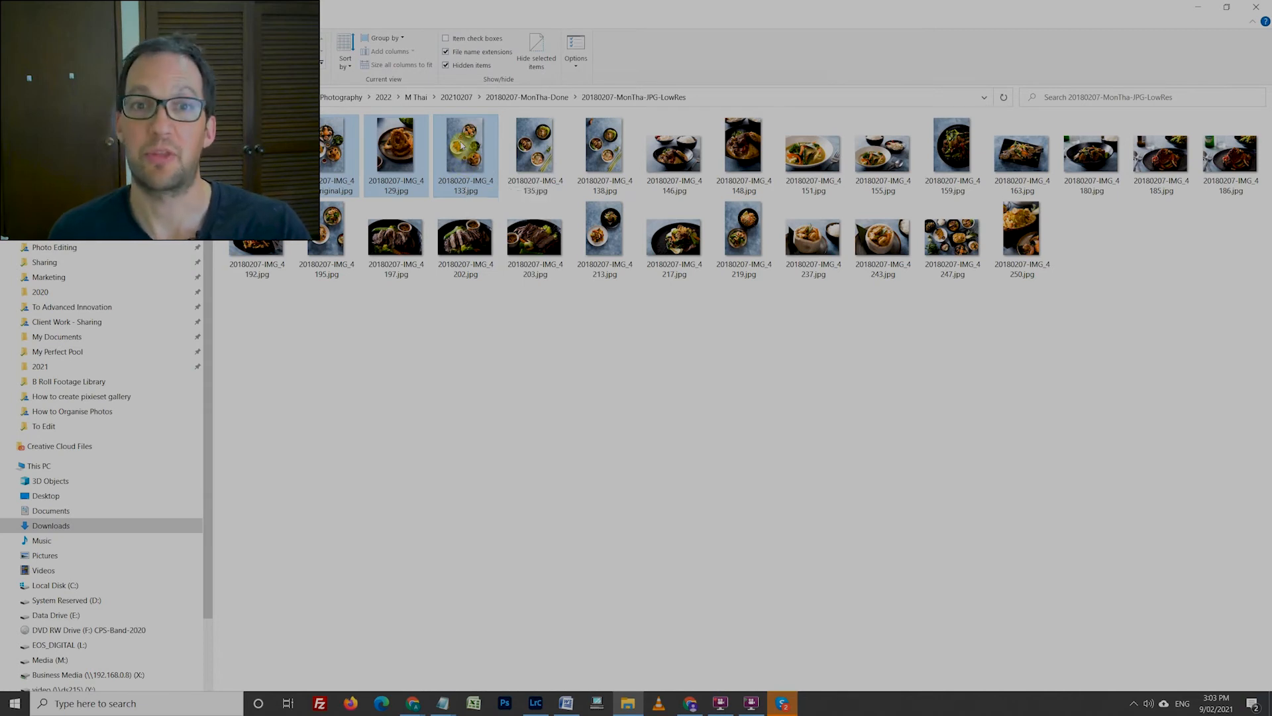
{"action": "mouse_move", "coordinate": [381, 703]}
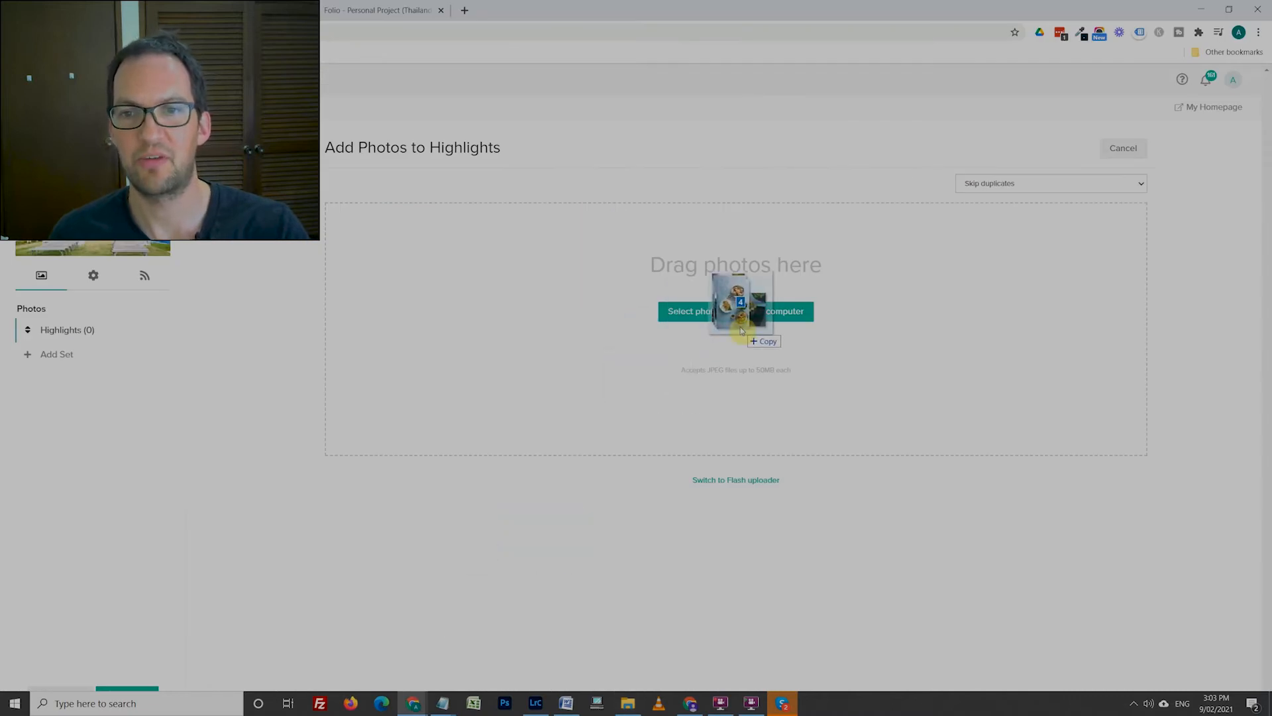
Drag the selected food photos from File Explorer into the Highlights drop area.
{"action": "left_click_drag", "start_coordinate": [738, 312], "coordinate": [736, 329]}
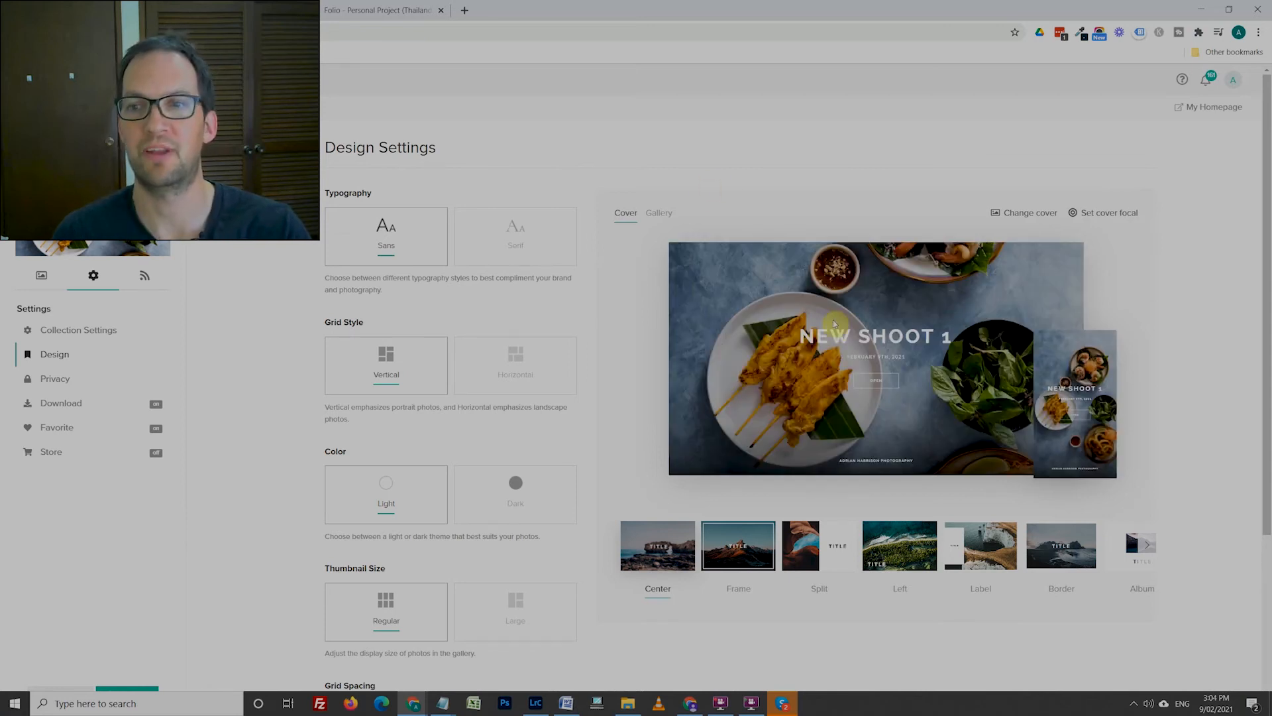
{"action": "mouse_move", "coordinate": [839, 289]}
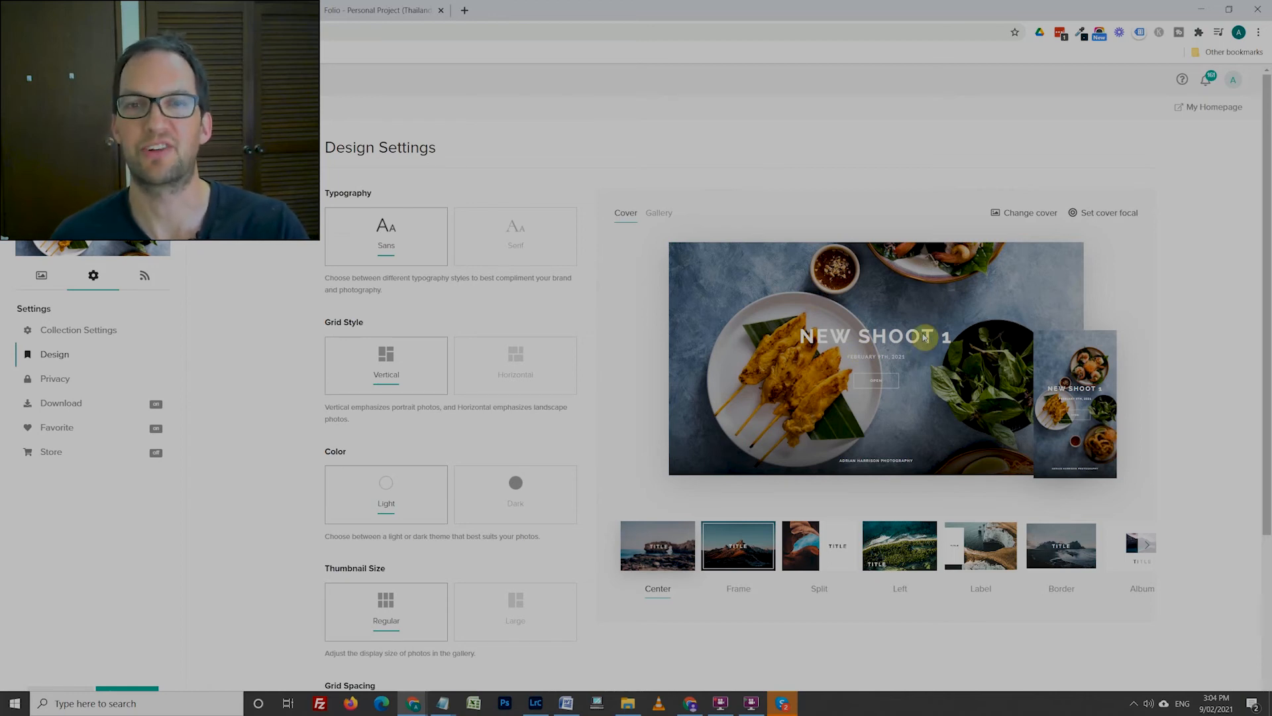
{"action": "mouse_move", "coordinate": [1026, 212]}
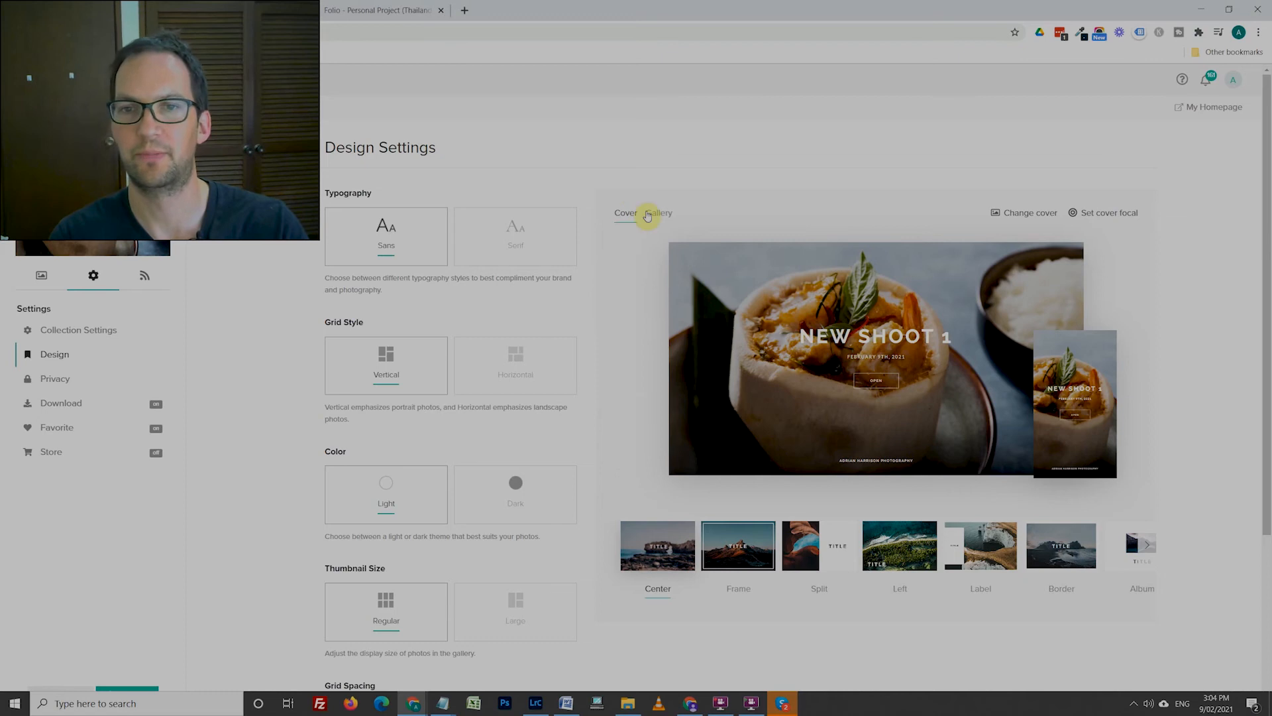
Set the gallery grid style to Vertical and preview the Center cover layout.
{"action": "left_click", "coordinate": [659, 213]}
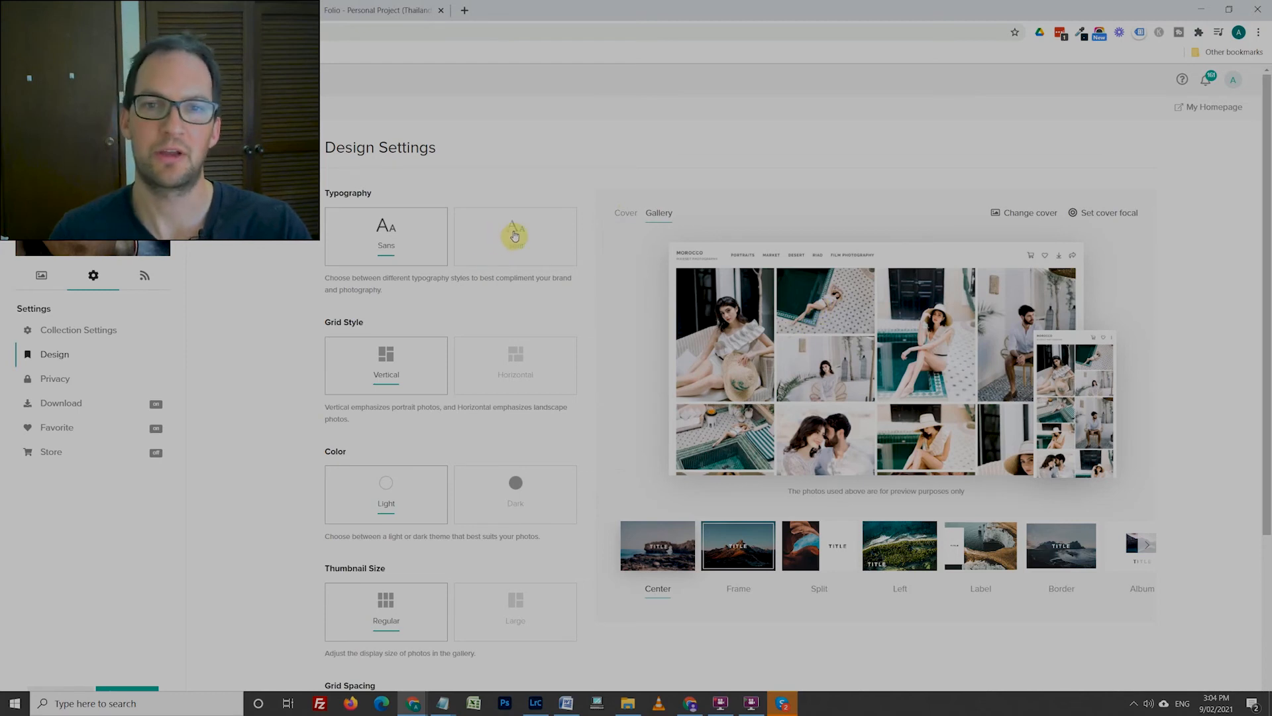
{"action": "left_click", "coordinate": [515, 365]}
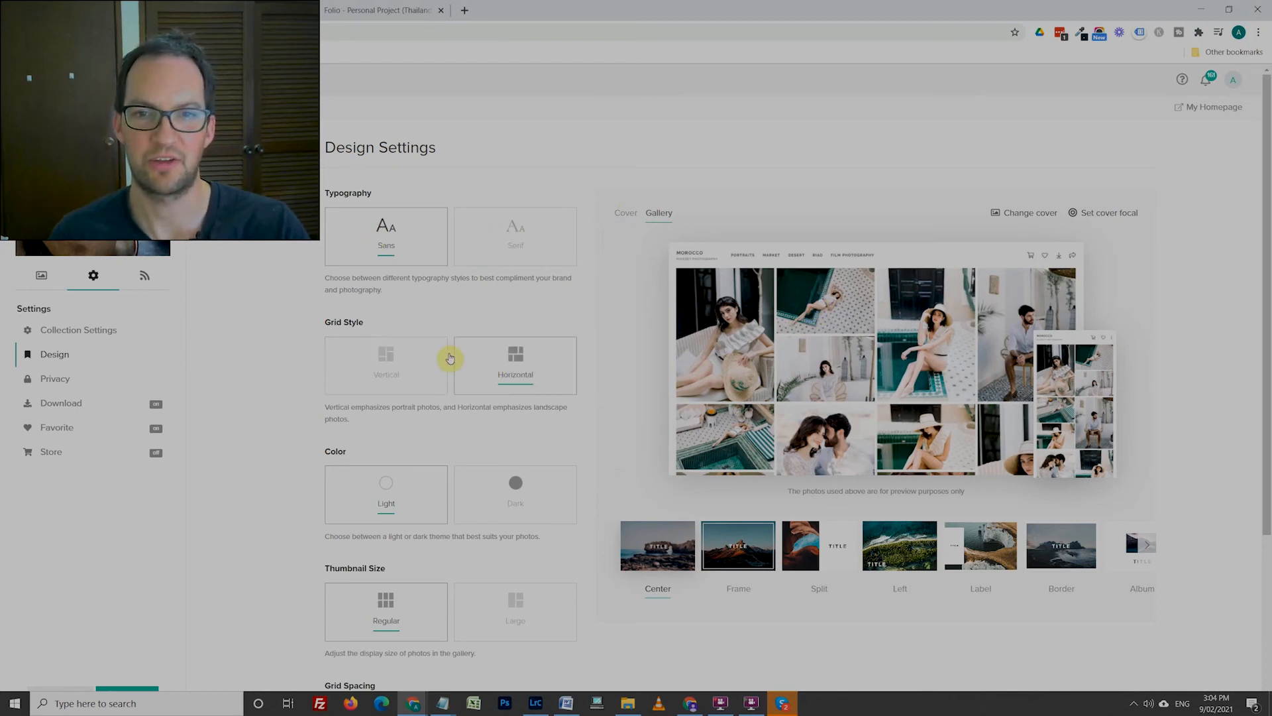
{"action": "left_click", "coordinate": [387, 365]}
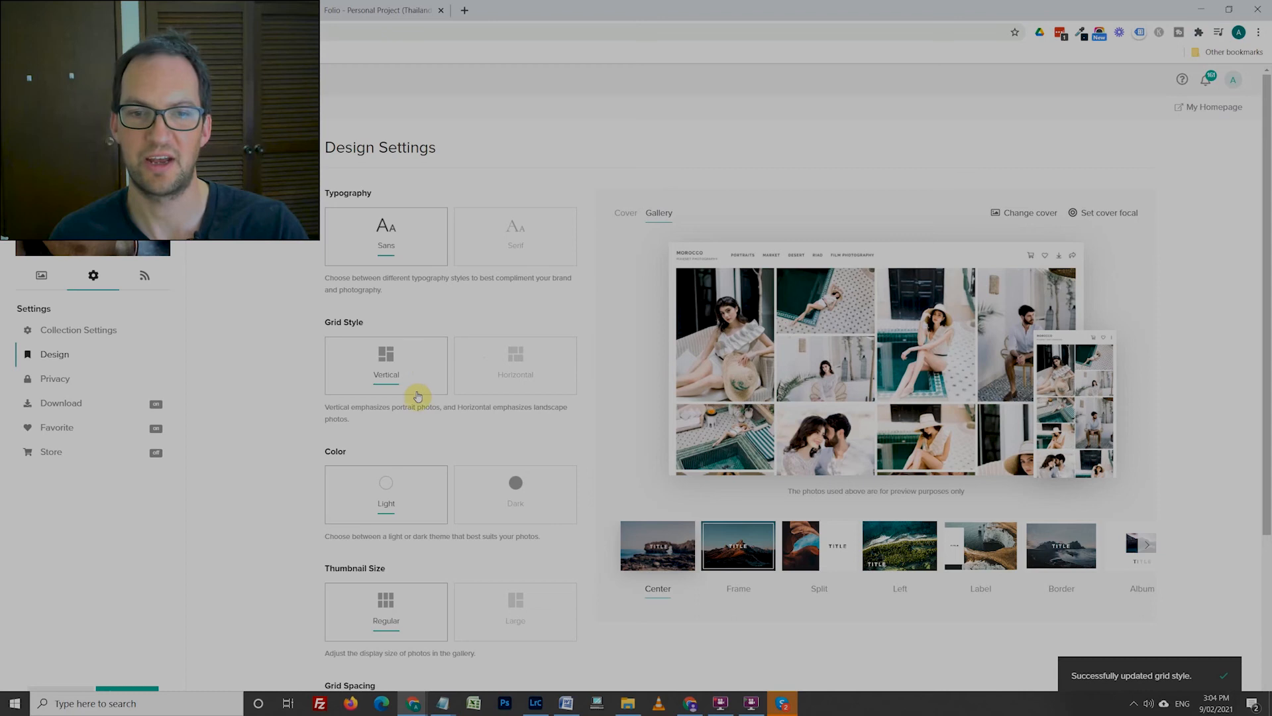
{"action": "scroll", "scroll_direction": "down", "scroll_amount": 3}
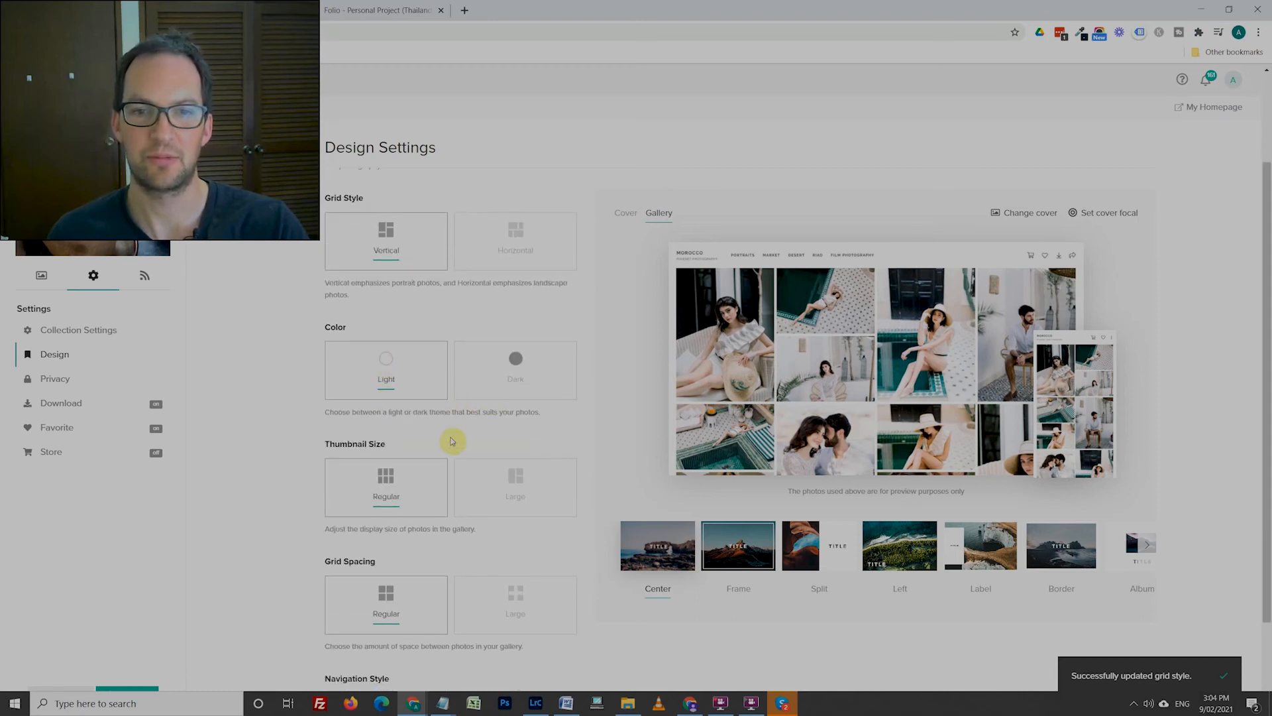
{"action": "scroll", "scroll_direction": "down", "scroll_amount": 3}
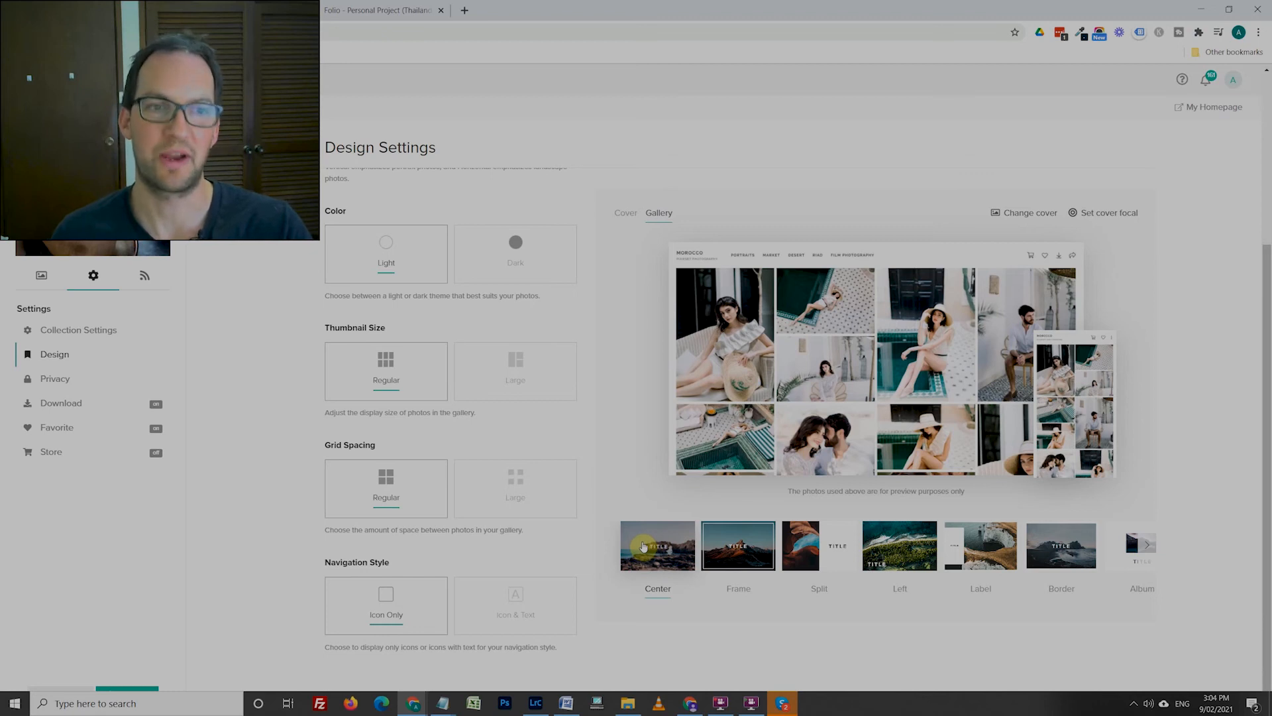
{"action": "left_click", "coordinate": [40, 275]}
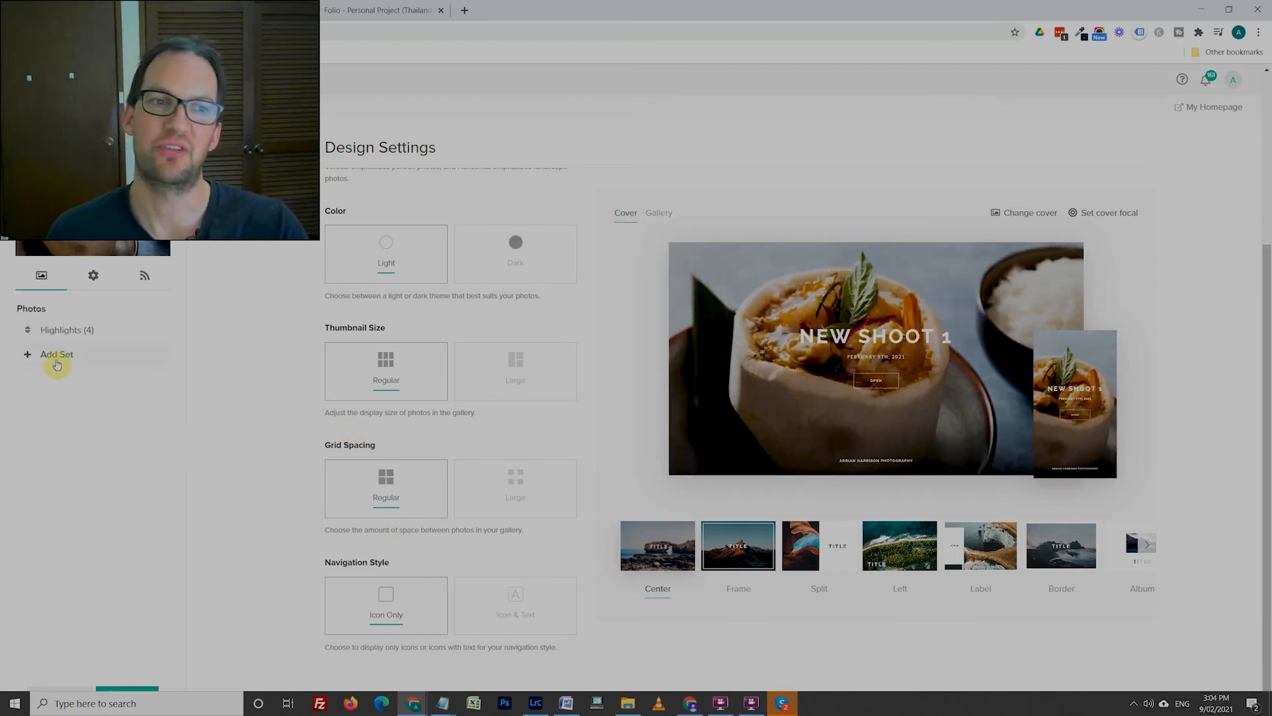
Browse the Folio example gallery's Vietnam and Thailand sets.
{"action": "left_click", "coordinate": [57, 354]}
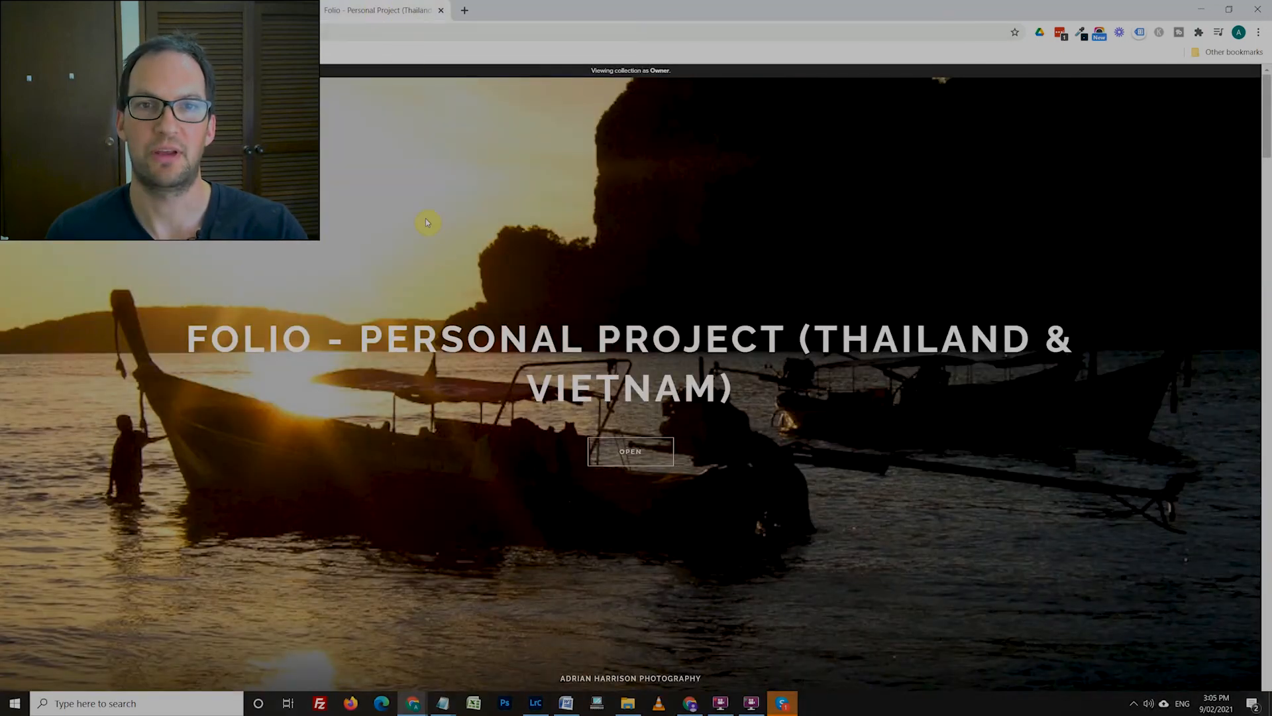
{"action": "scroll", "scroll_direction": "down", "scroll_amount": 3}
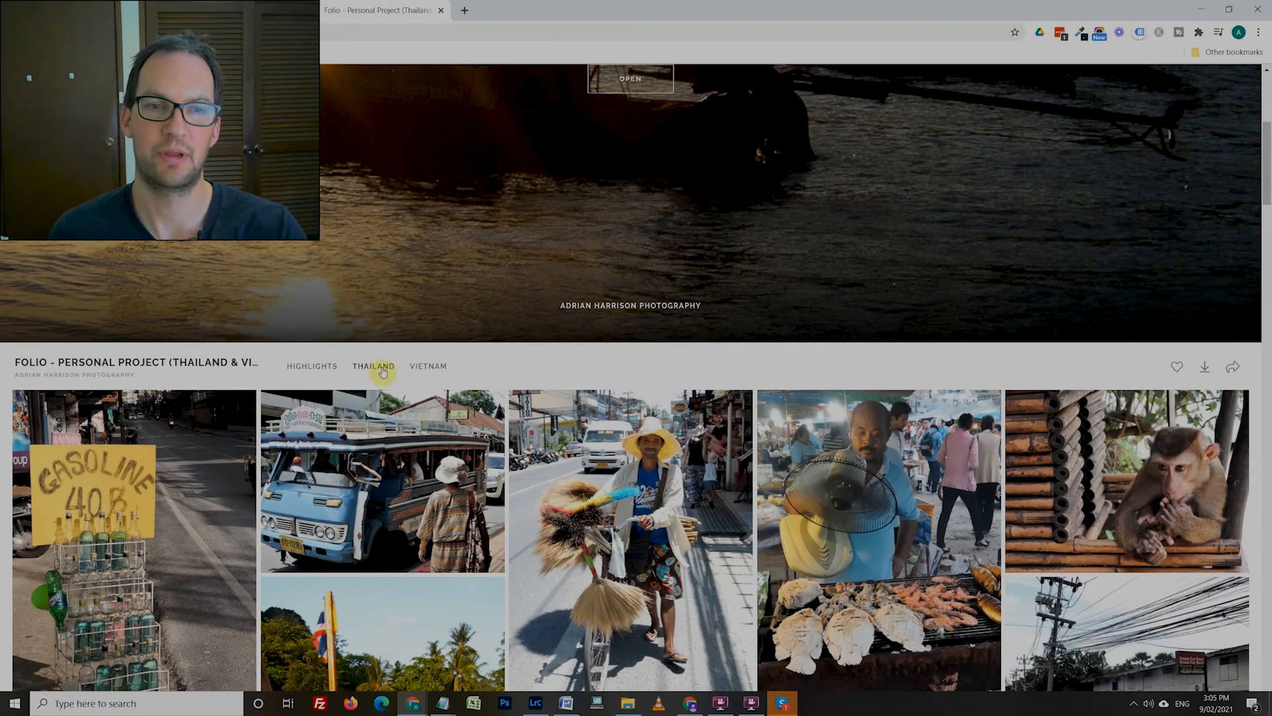
{"action": "scroll", "scroll_direction": "down", "scroll_amount": 3}
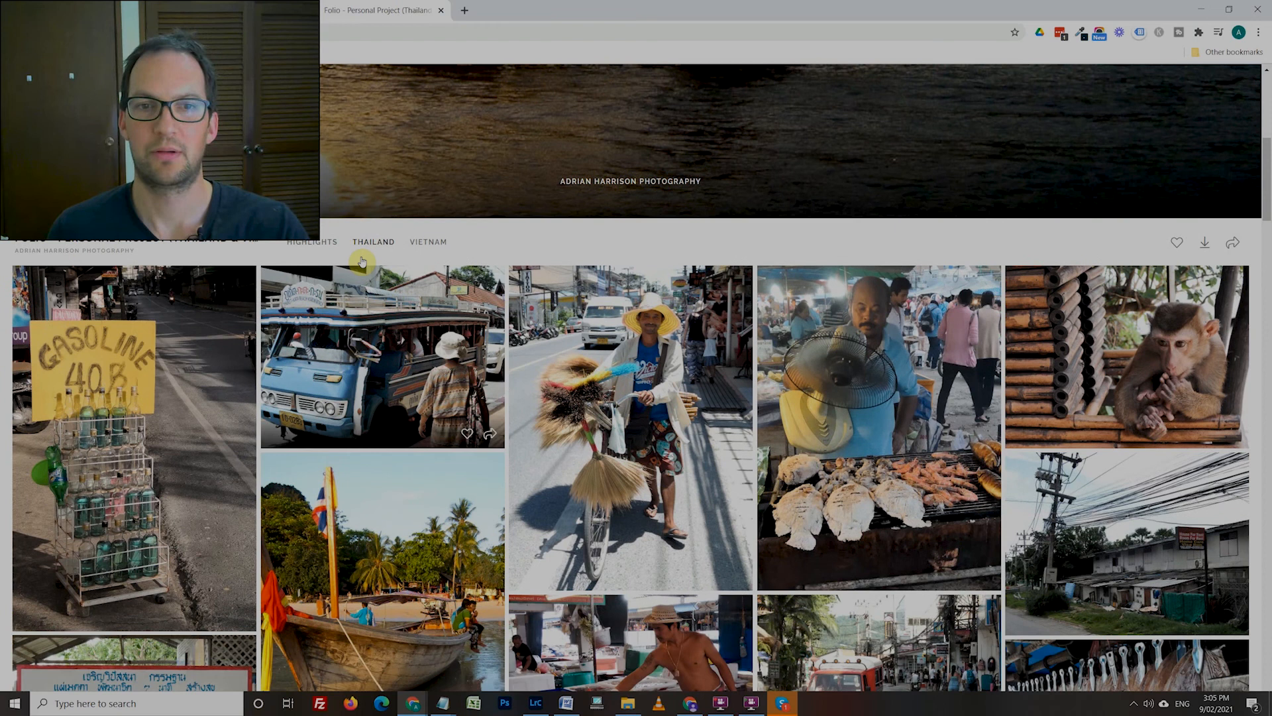
{"action": "left_click", "coordinate": [429, 241]}
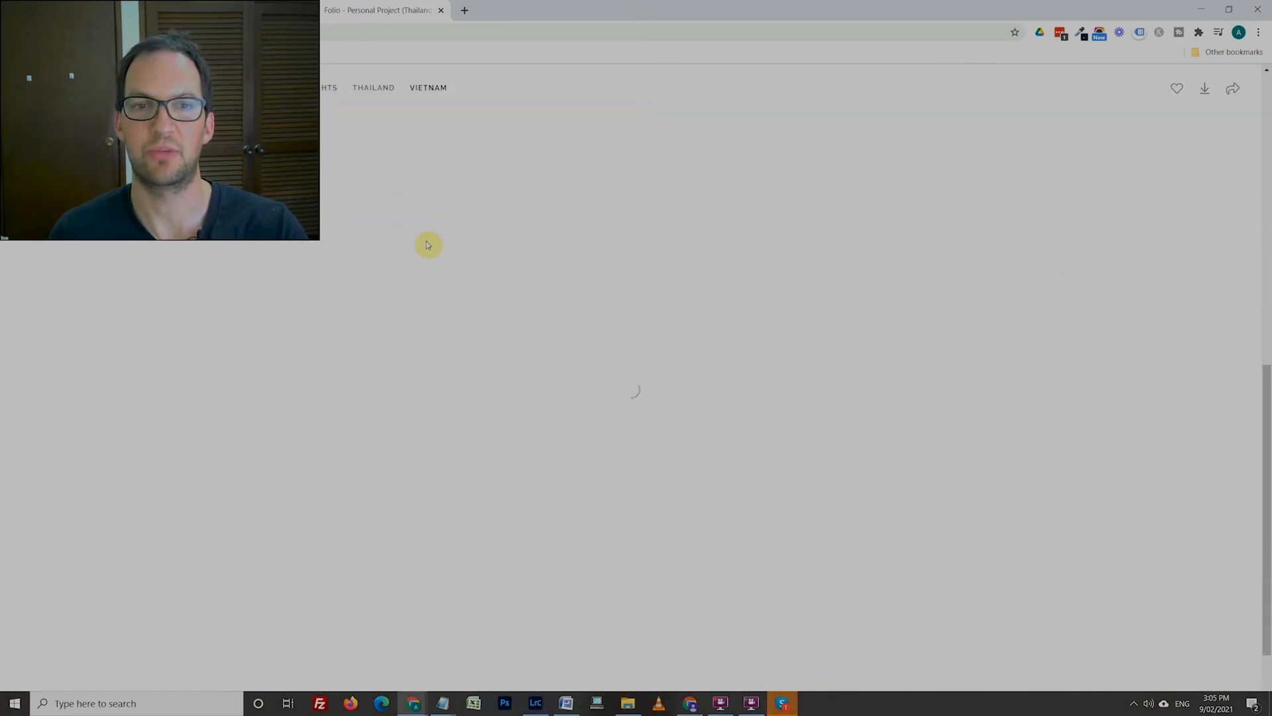
{"action": "left_click", "coordinate": [373, 87]}
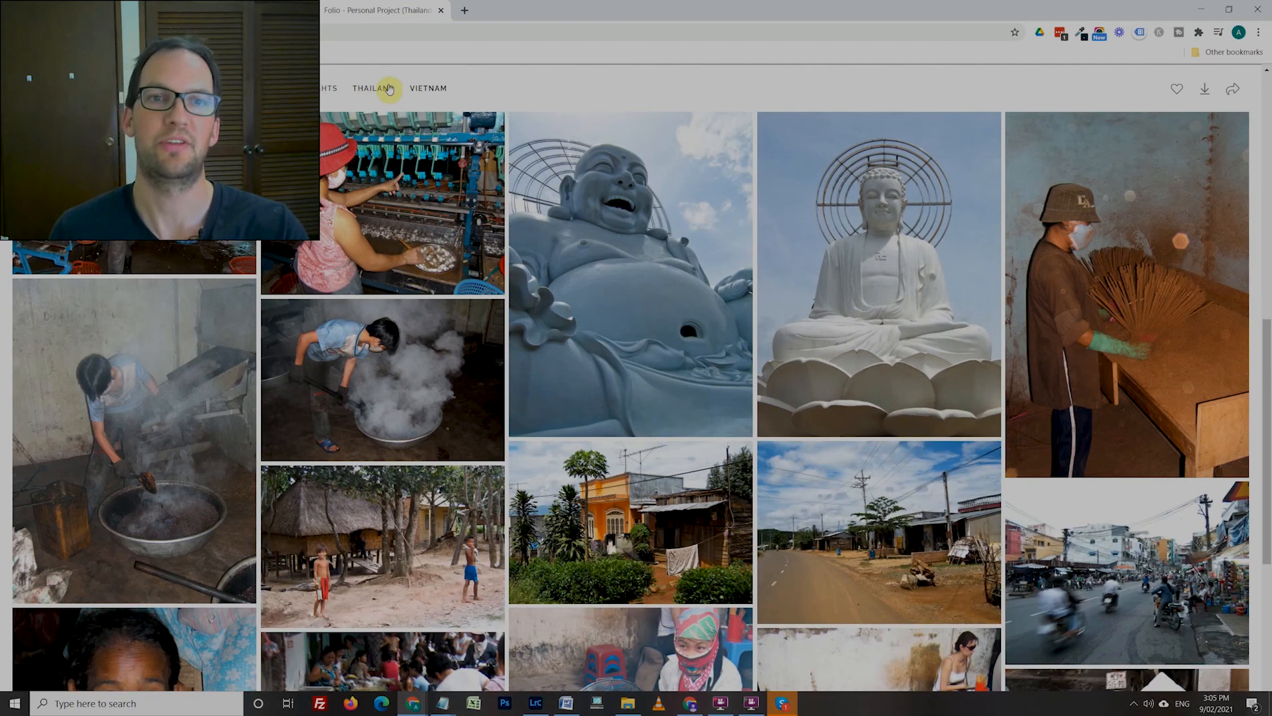
{"action": "left_click", "coordinate": [373, 89]}
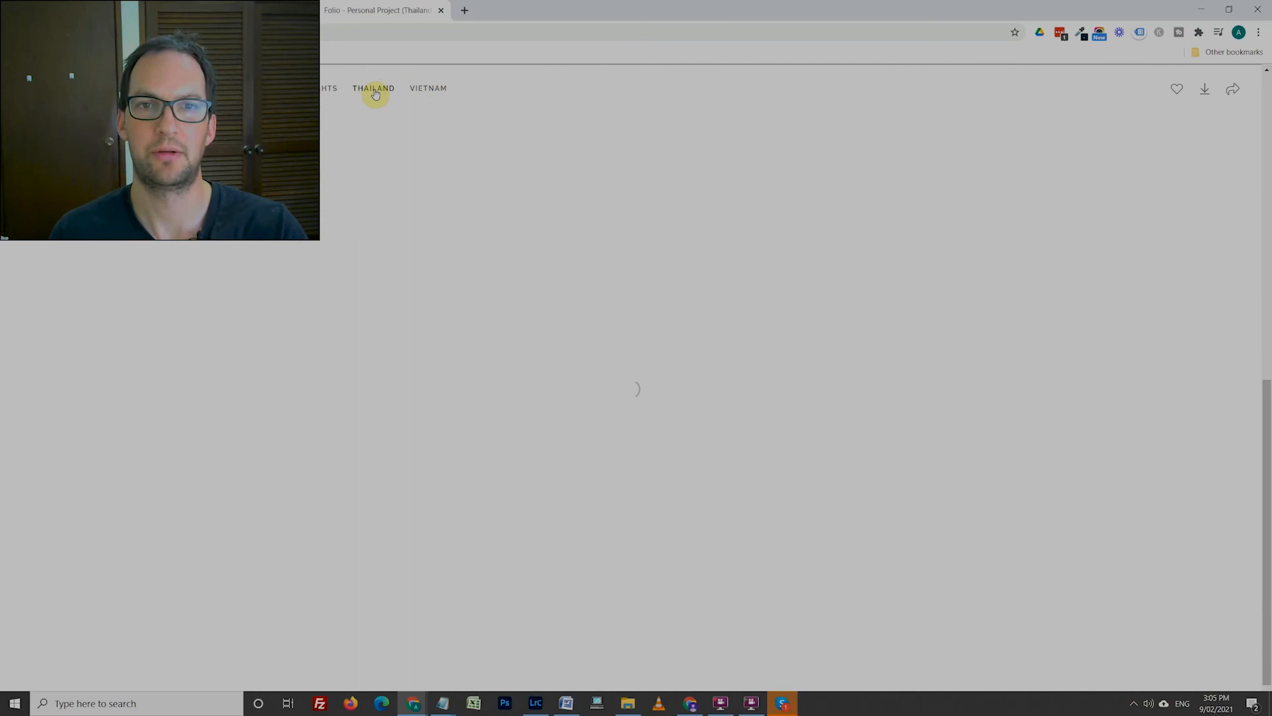
{"action": "left_click", "coordinate": [374, 88]}
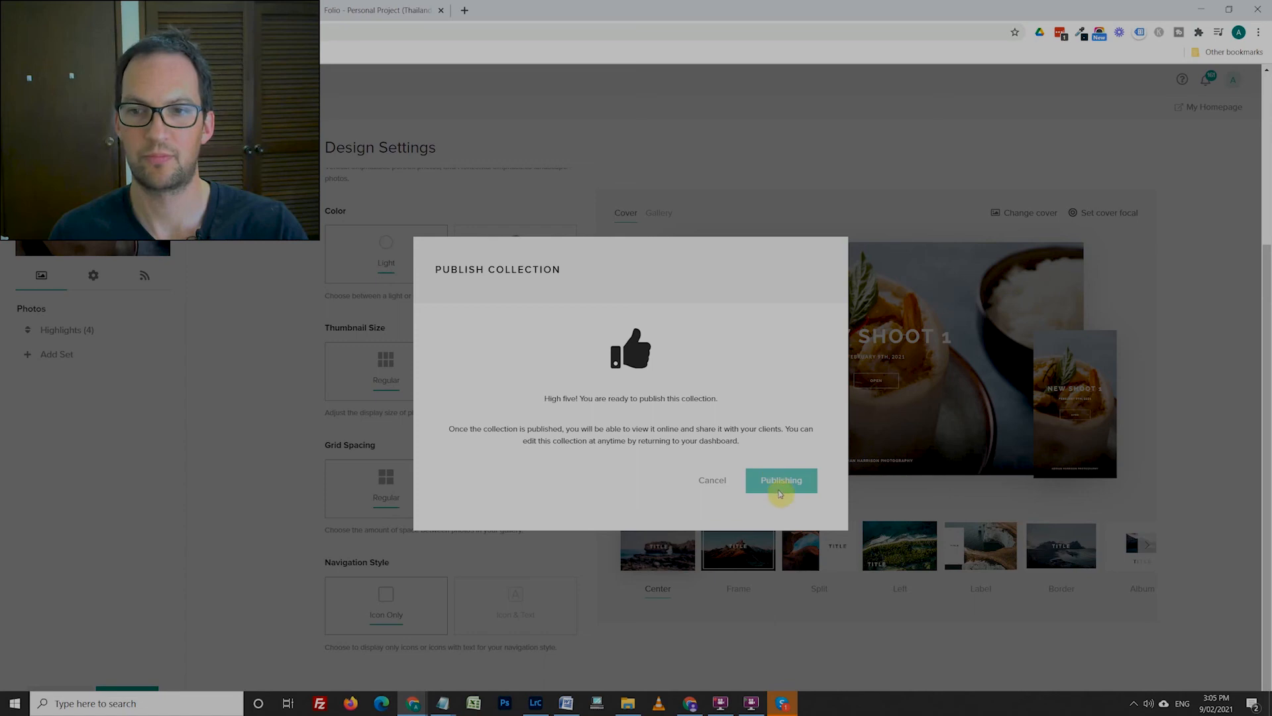
Confirm publishing New Shoot 1 in the Publish Collection dialog.
{"action": "left_click", "coordinate": [780, 479]}
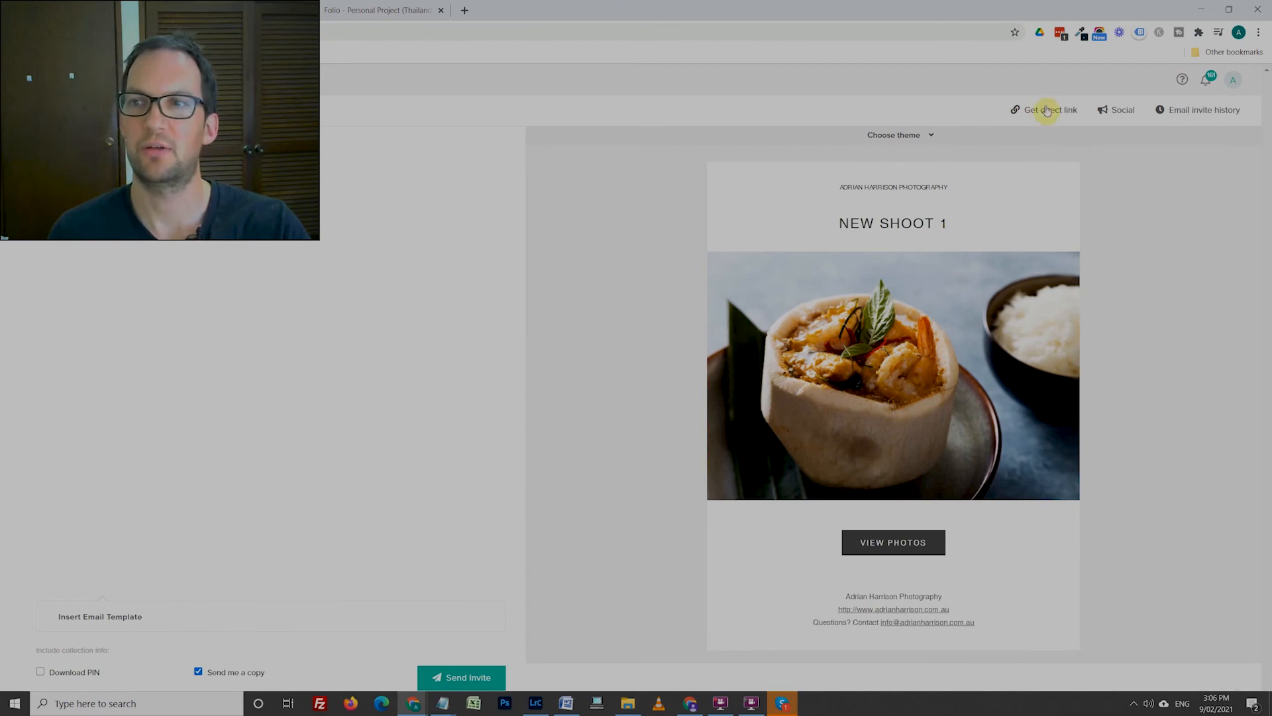
Get the gallery's direct link, then send and confirm the client email invite.
{"action": "left_click", "coordinate": [1049, 109]}
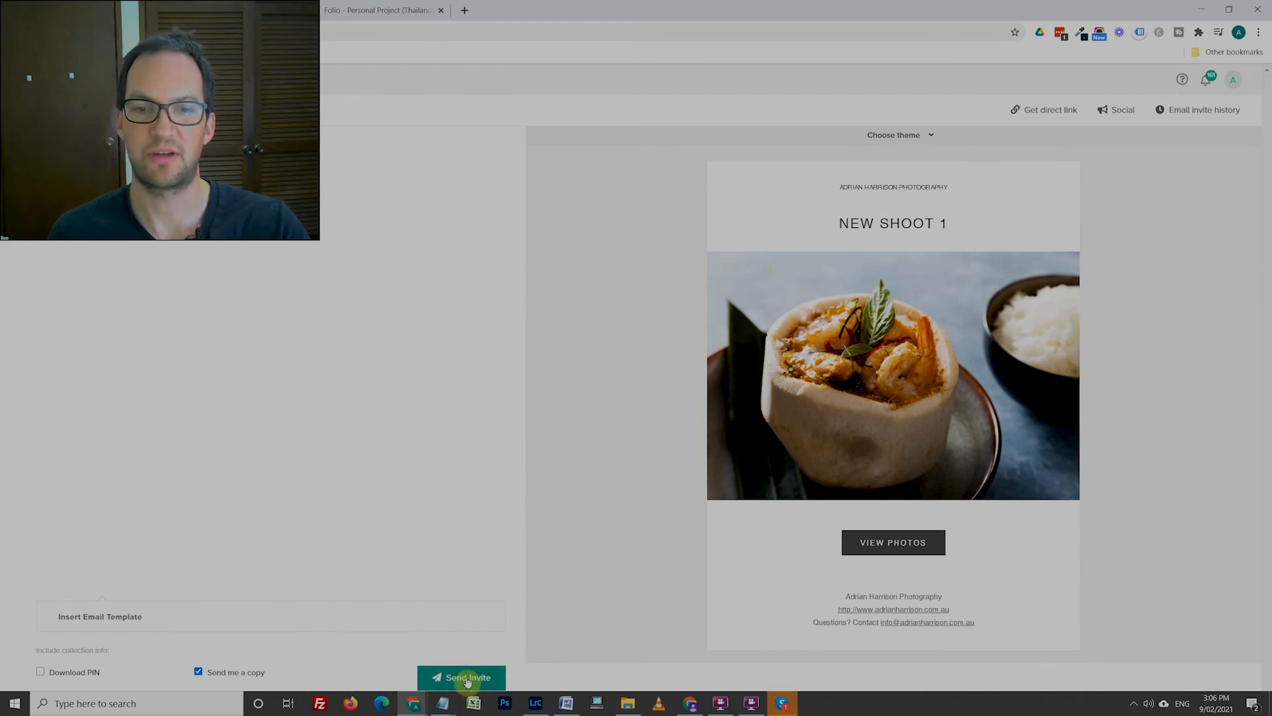
{"action": "left_click", "coordinate": [461, 676]}
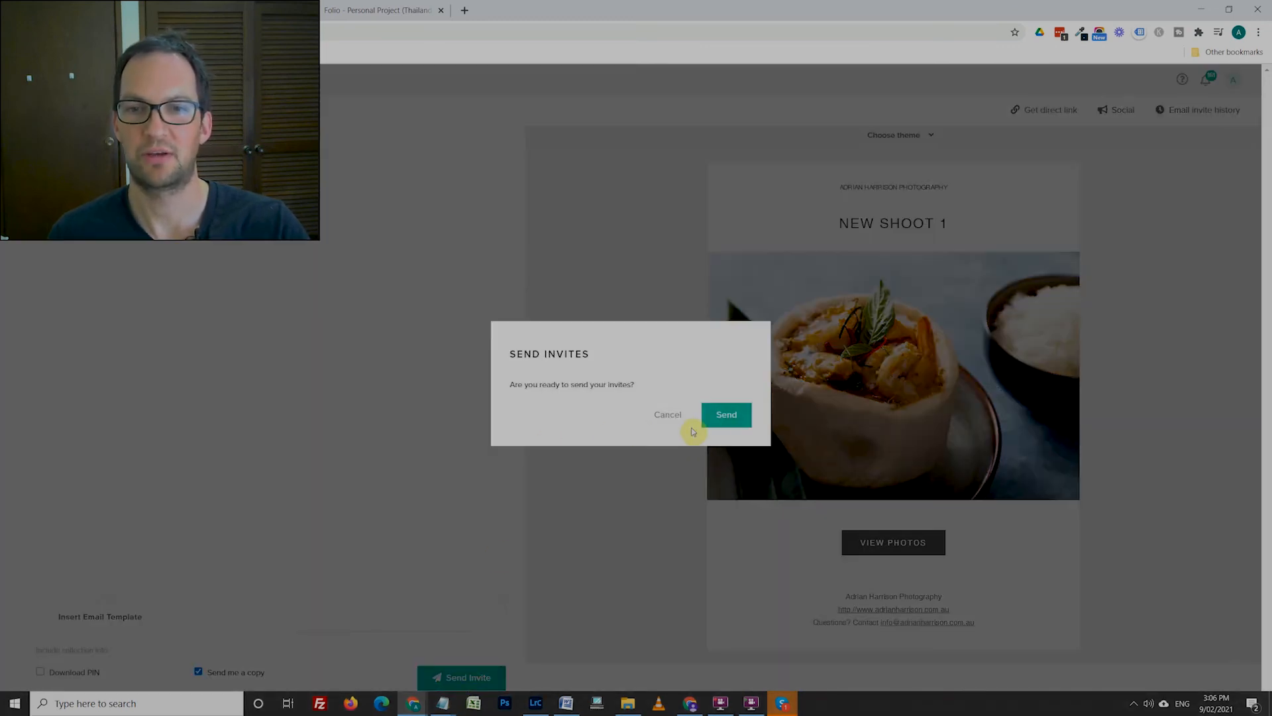
{"action": "left_click", "coordinate": [726, 414]}
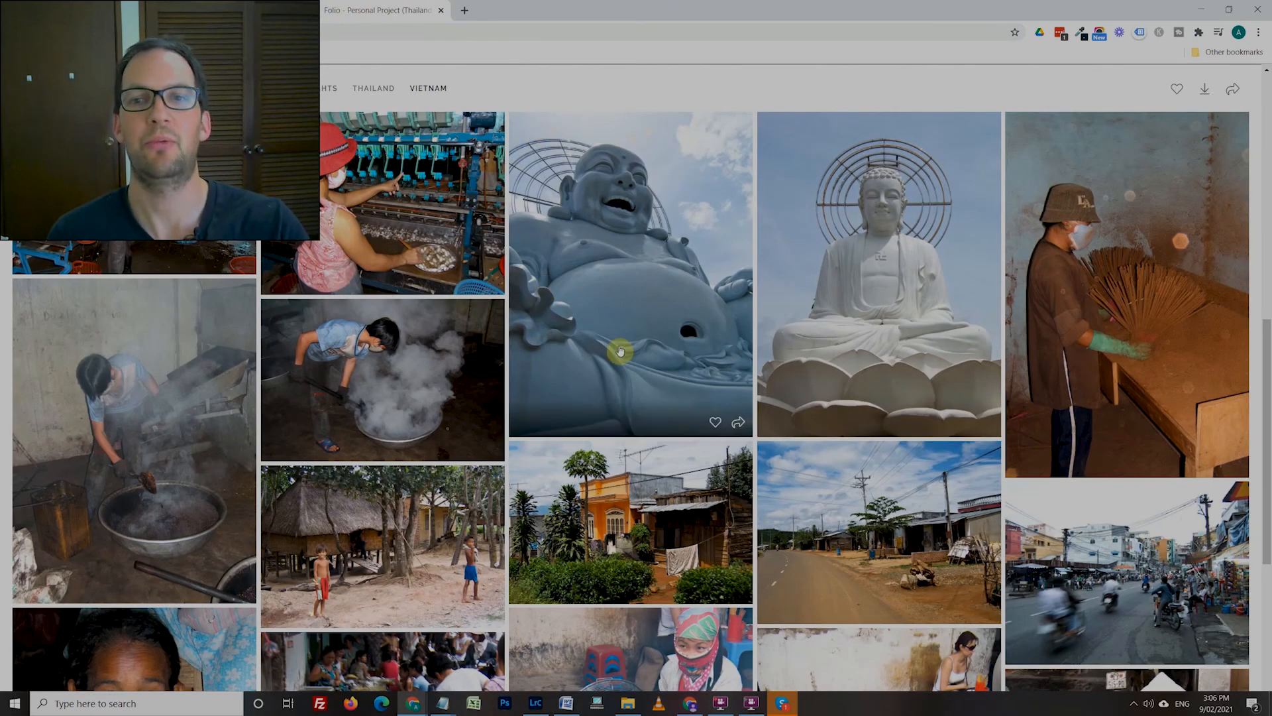
{"action": "mouse_move", "coordinate": [655, 307]}
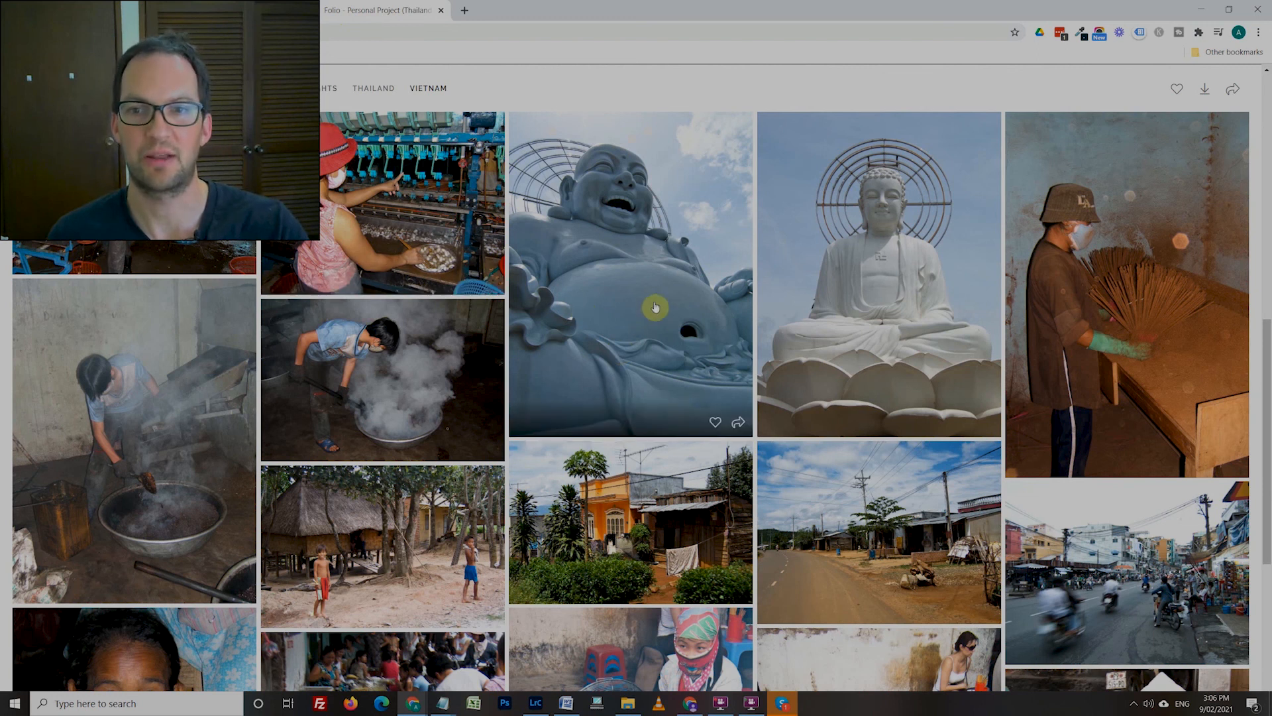
Open the laughing Buddha photo, then heart the incense worker photo to trigger sign-in.
{"action": "left_click", "coordinate": [654, 307]}
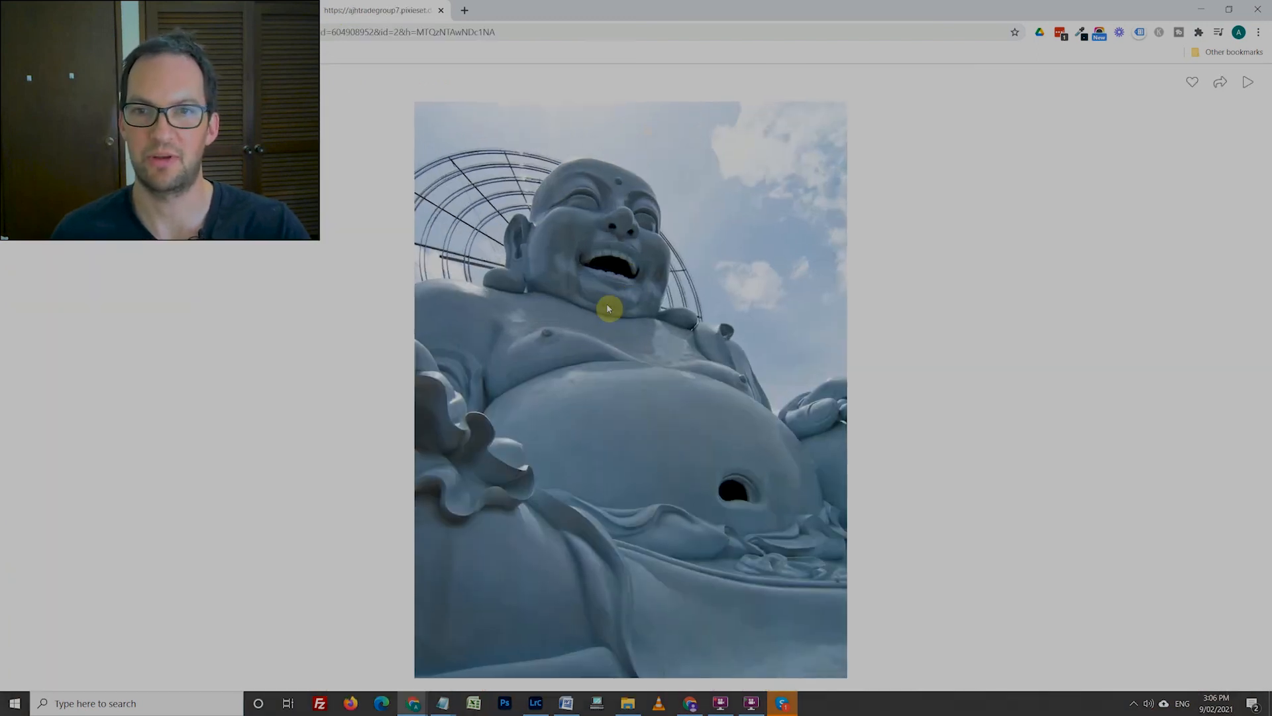
{"action": "mouse_move", "coordinate": [1253, 383]}
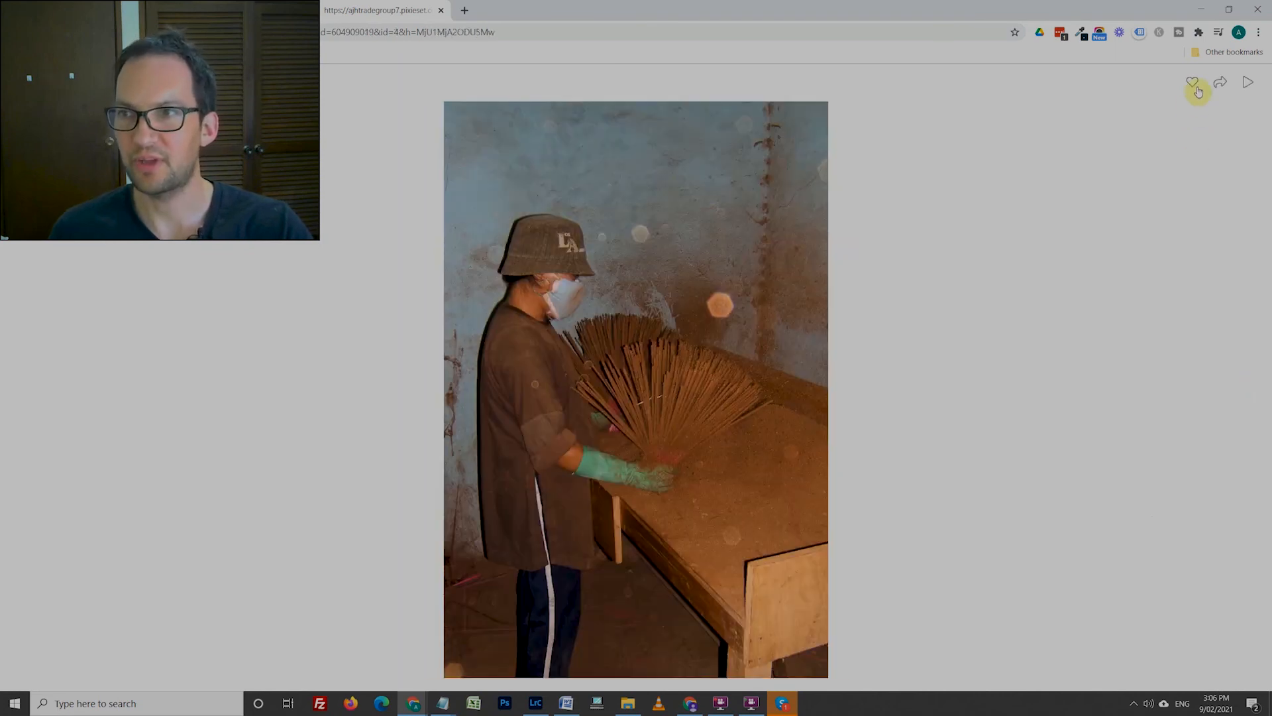
{"action": "left_click", "coordinate": [1192, 83]}
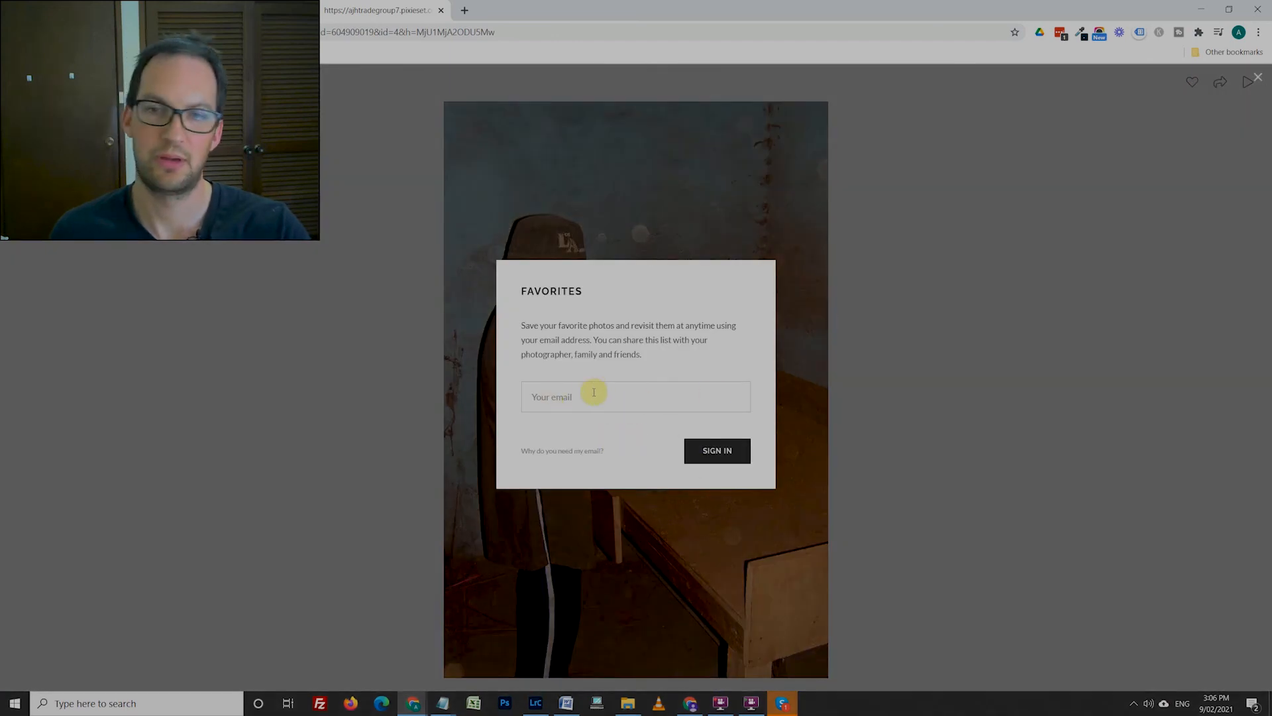
{"action": "mouse_move", "coordinate": [1000, 325]}
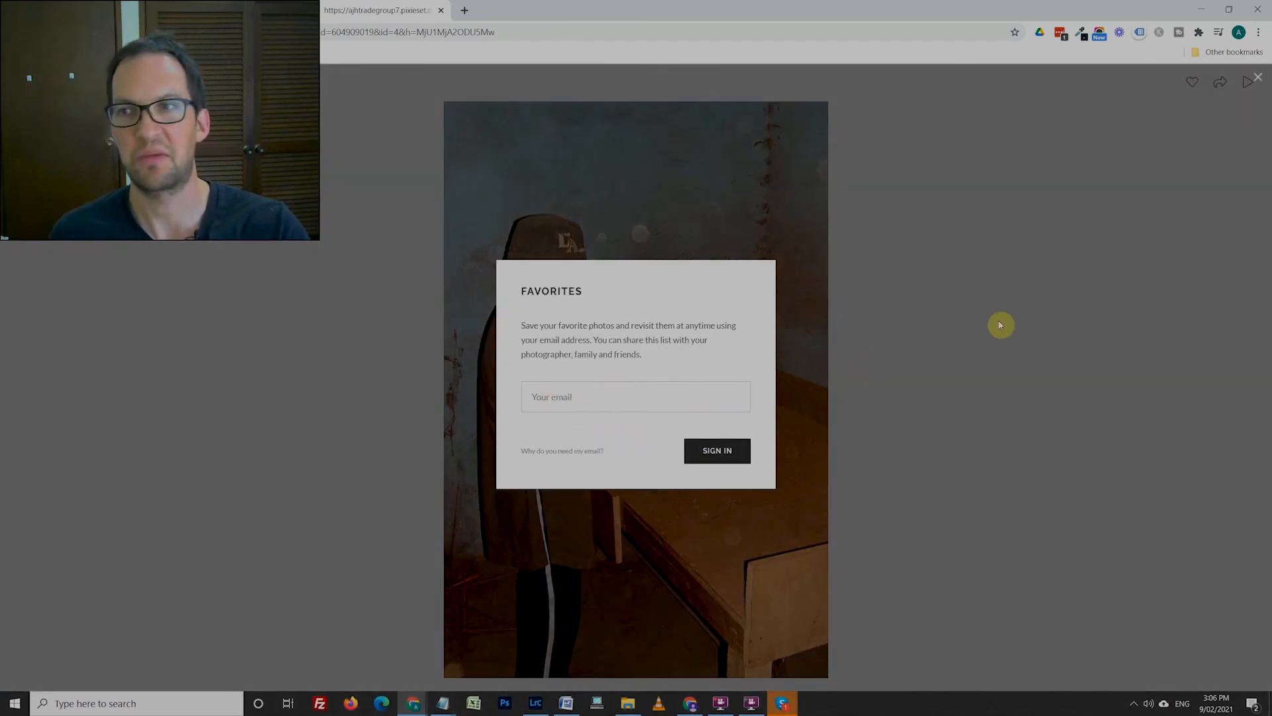